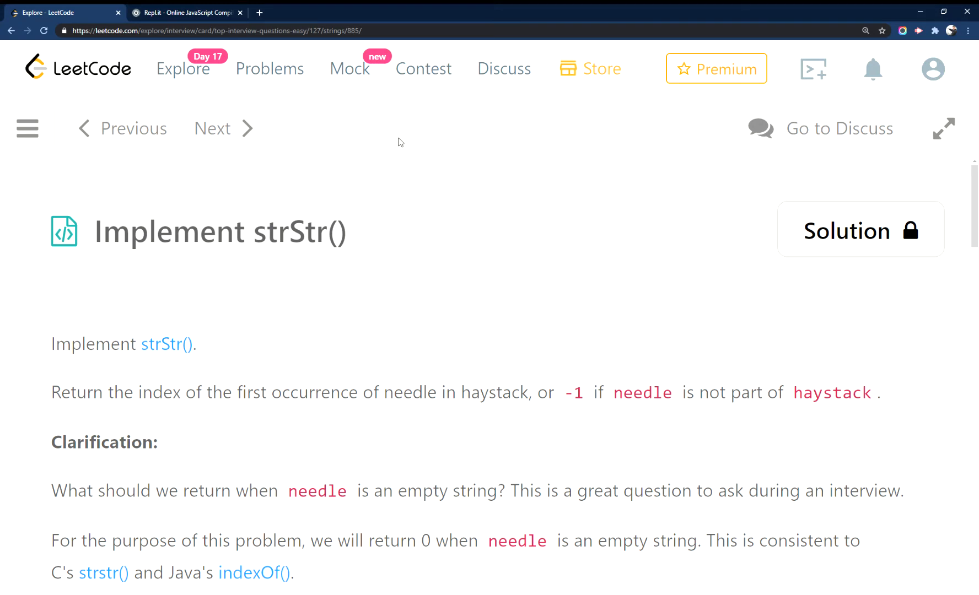
mouse_move(240, 131)
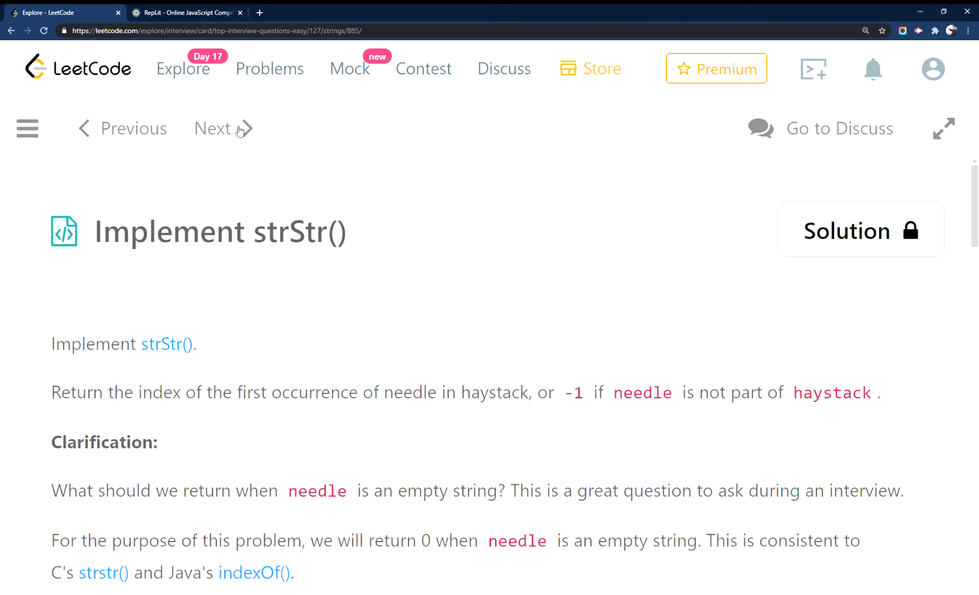
mouse_move(232, 190)
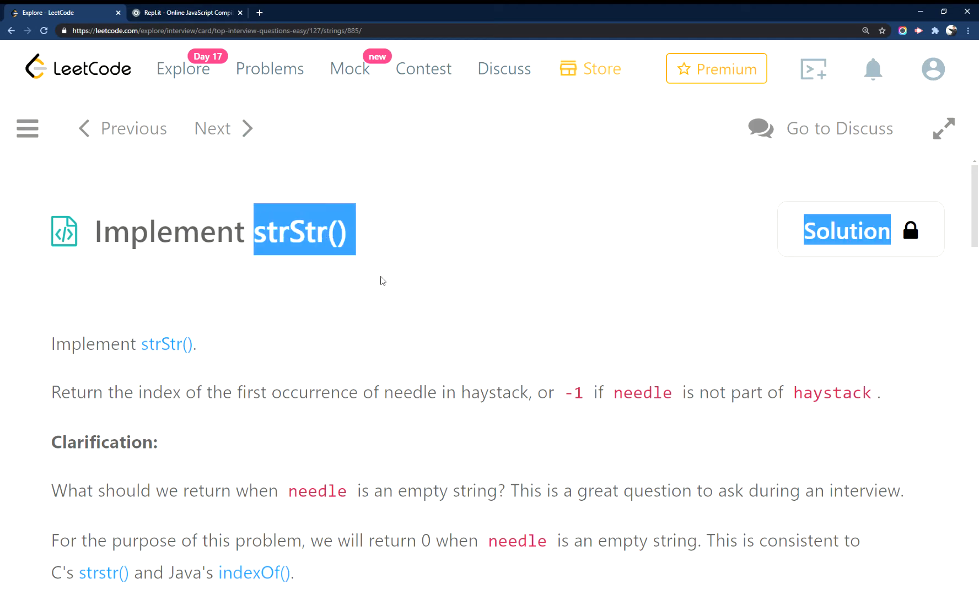
Study Example 1 by highlighting 'hello' and 'll' in the problem description.
left_click(297, 254)
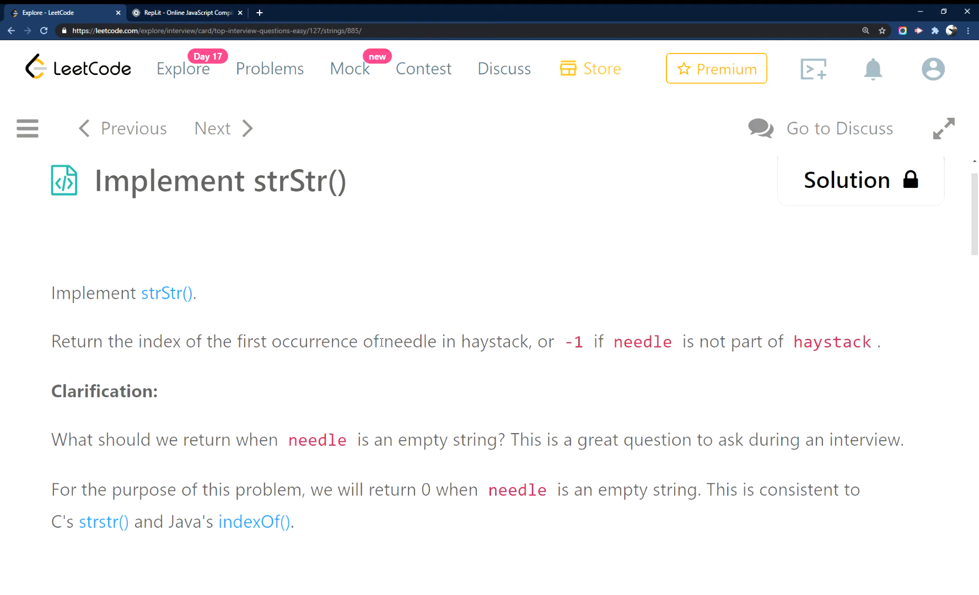
scroll("down", 3)
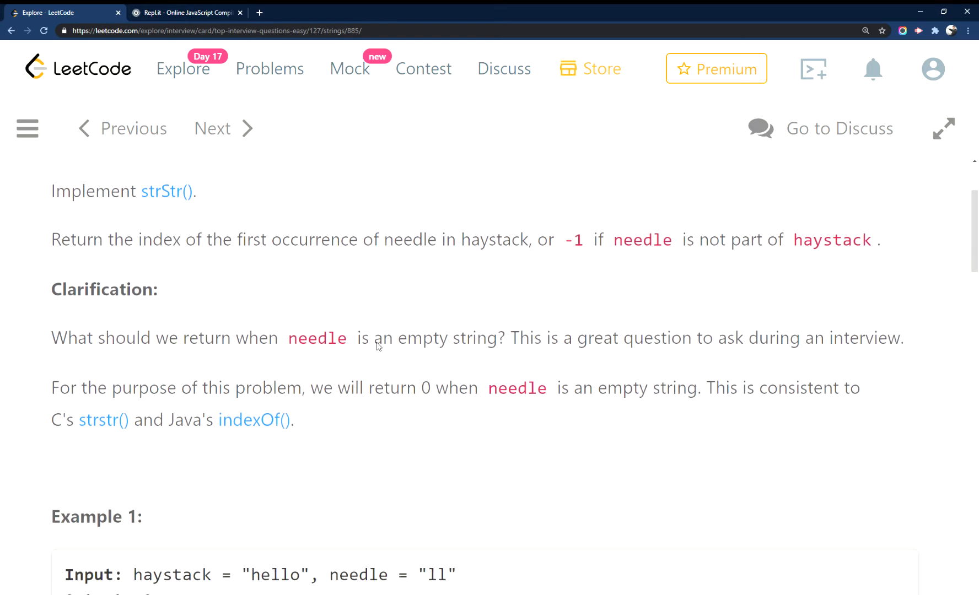
scroll("down", 3)
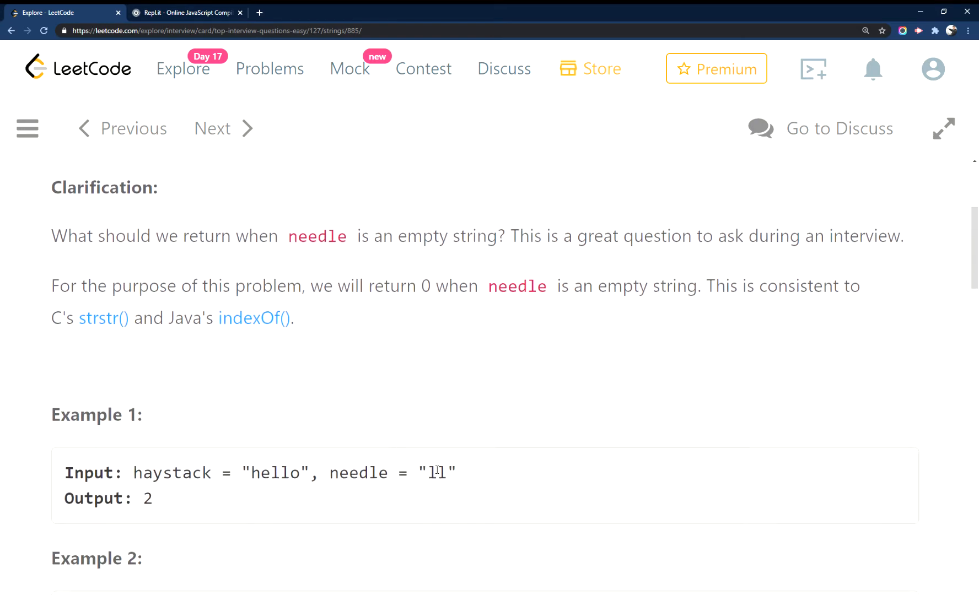
double_click(437, 472)
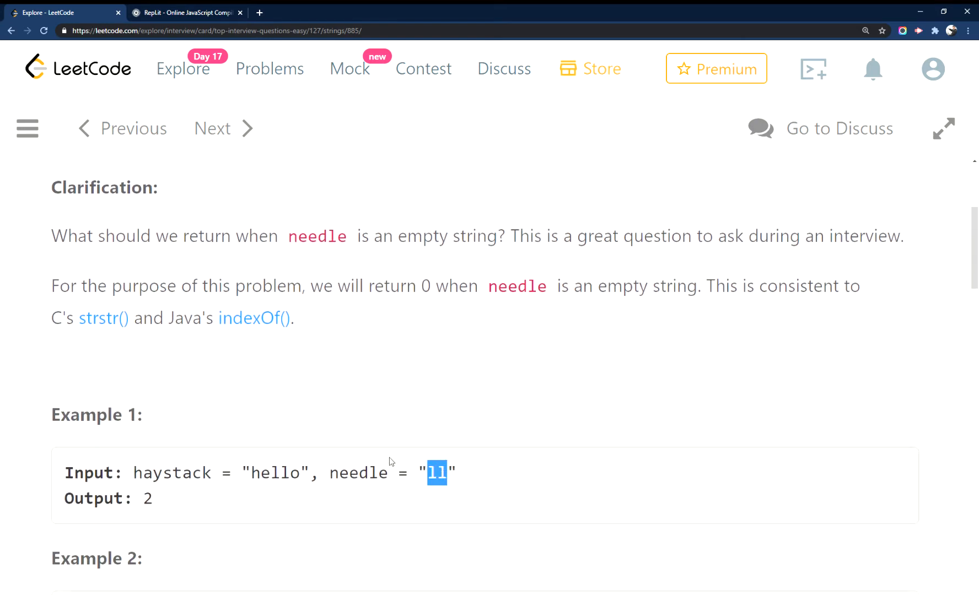
double_click(276, 473)
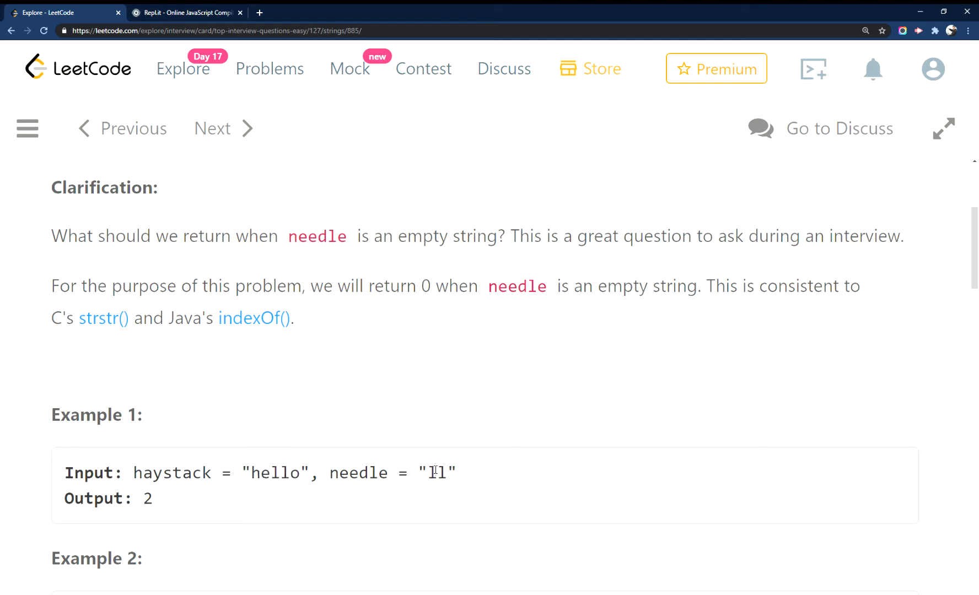
scroll("down", 3)
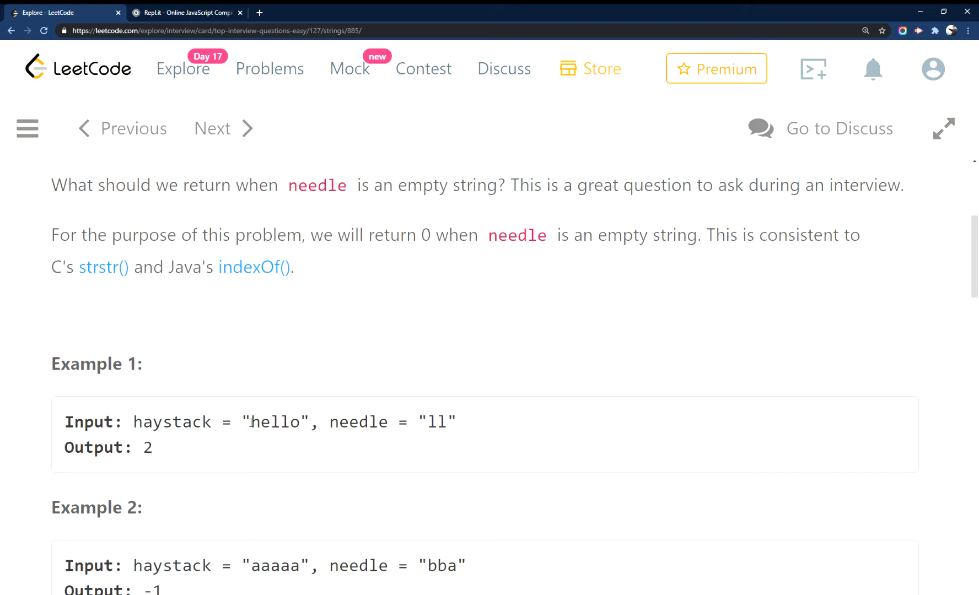
double_click(280, 422)
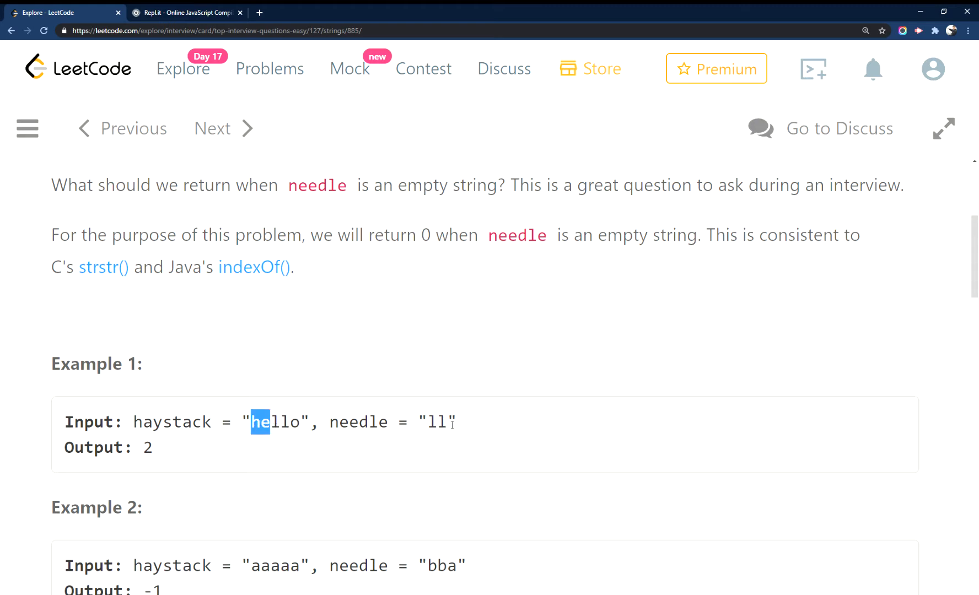
double_click(439, 422)
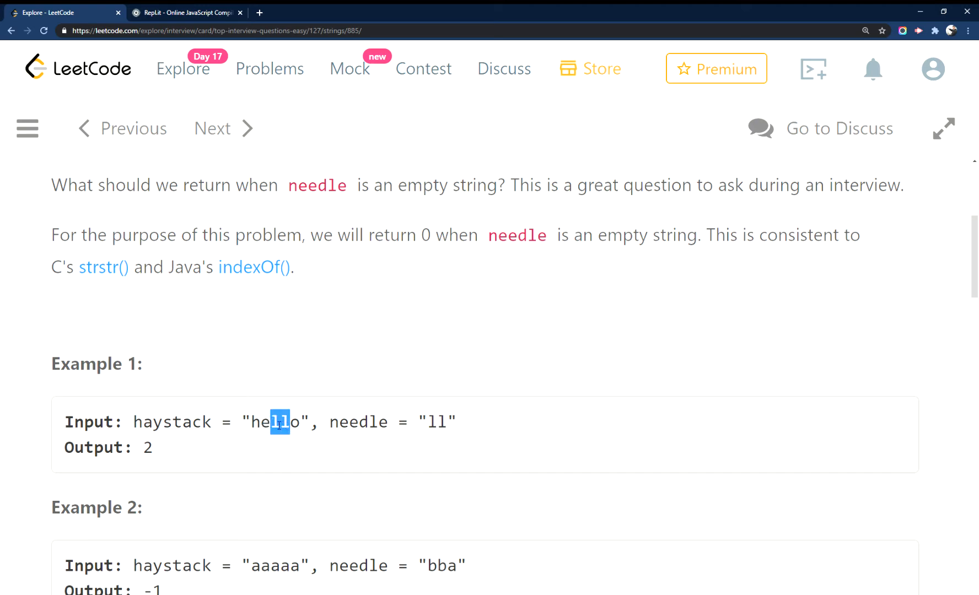
mouse_move(453, 425)
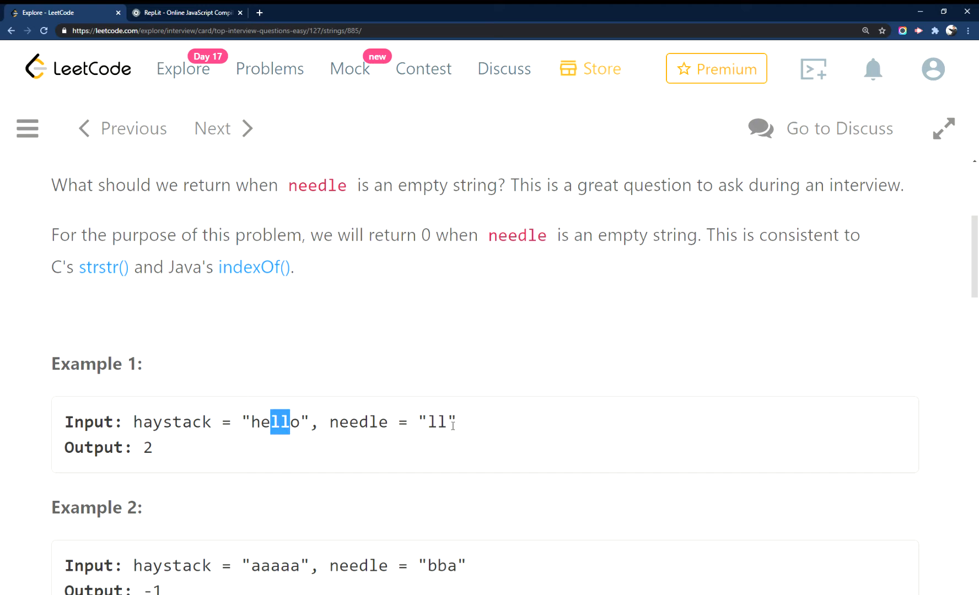
mouse_move(293, 427)
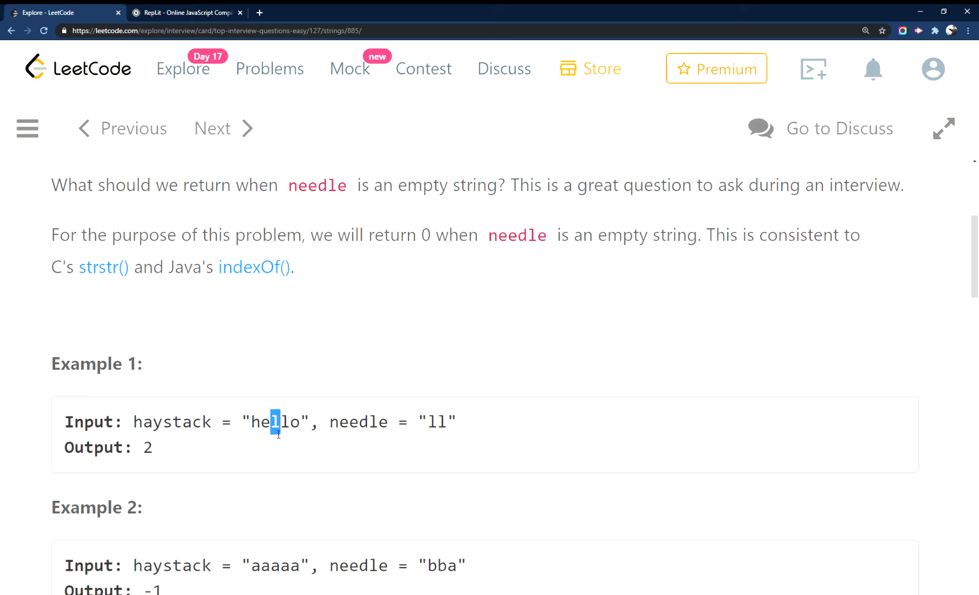
mouse_move(312, 386)
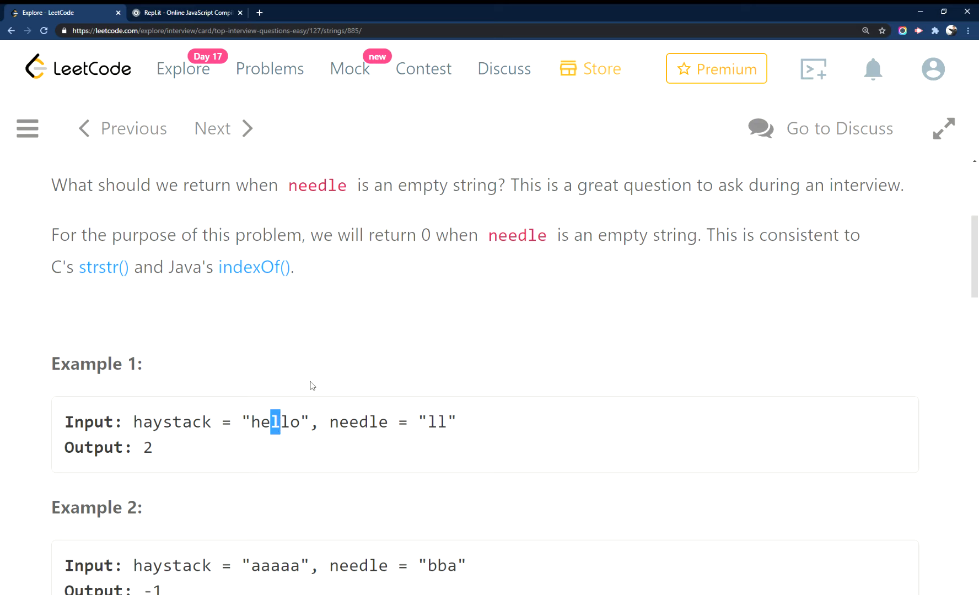
mouse_move(366, 242)
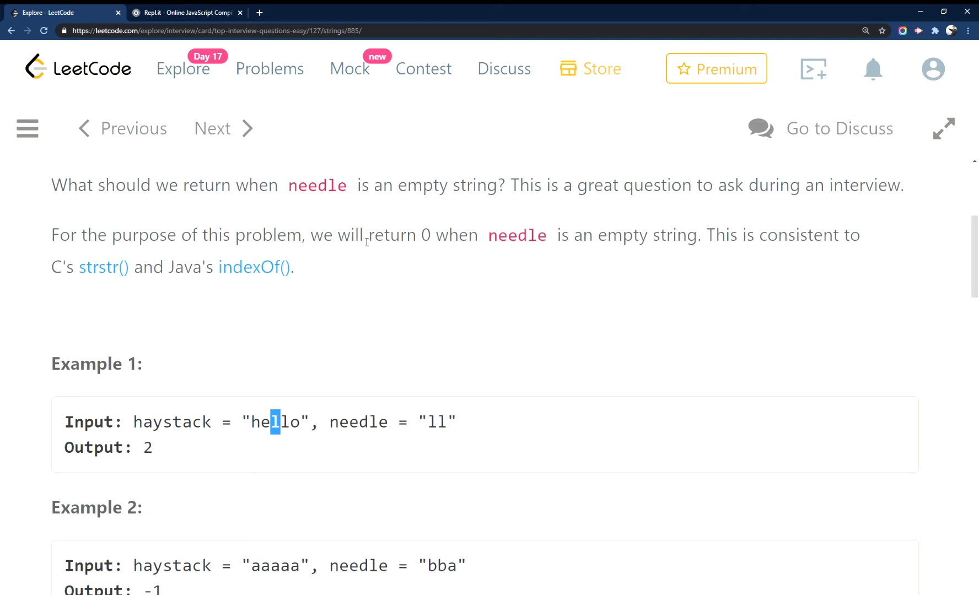
mouse_move(641, 249)
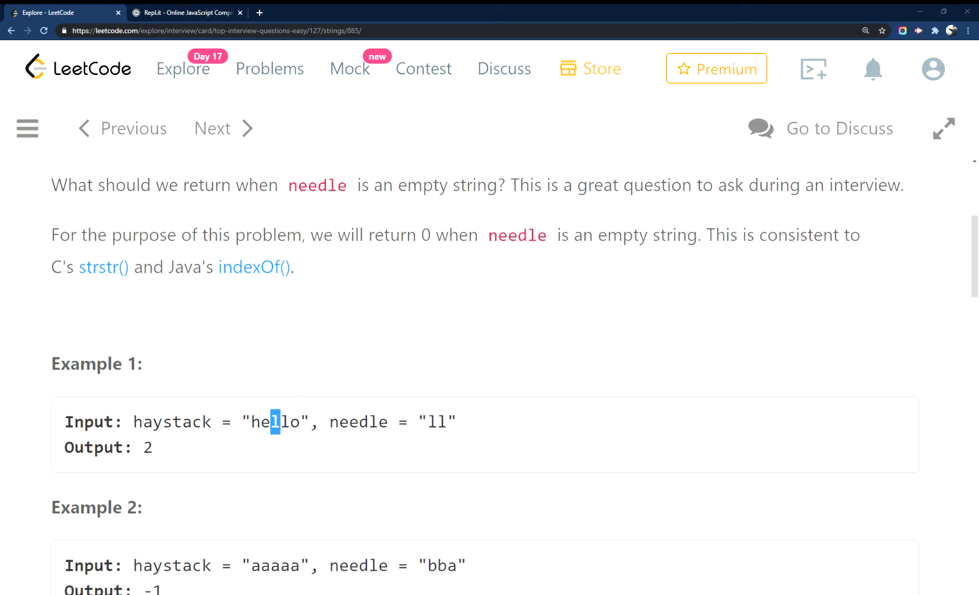
Add an if(!needle) { return 0 } guard on line 8, followed by blank lines.
scroll("down", 3)
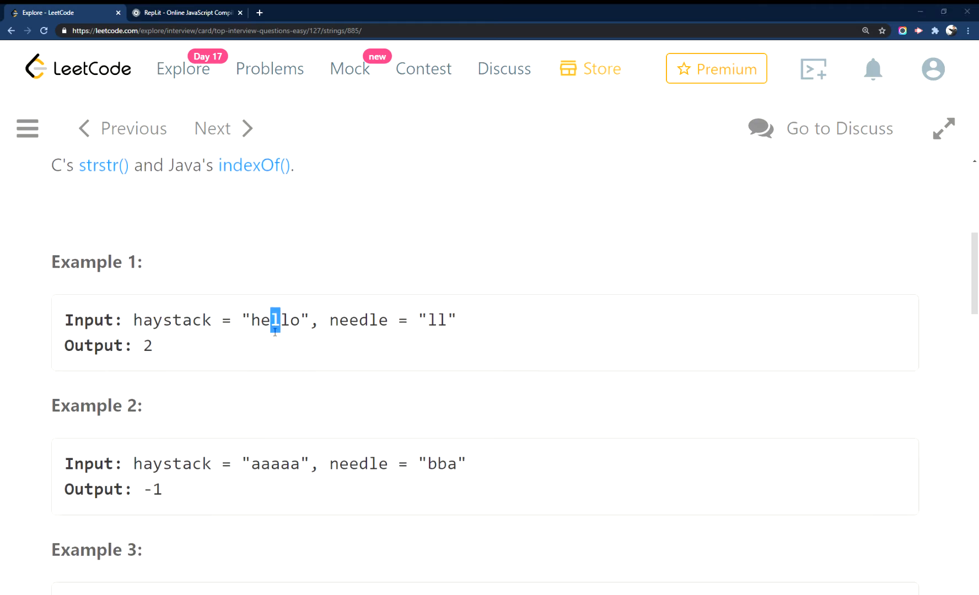
scroll("up", 3)
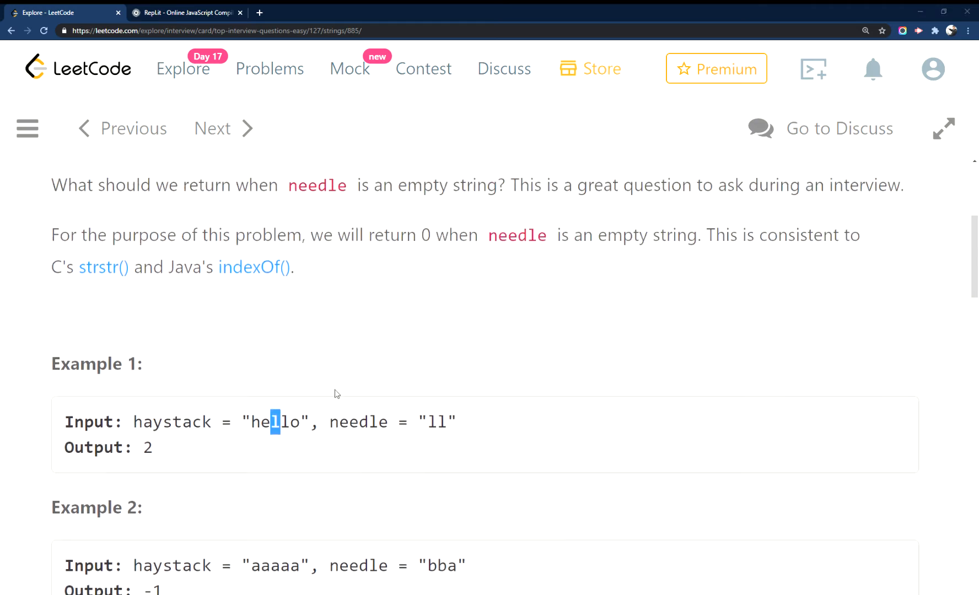
scroll("down", 3)
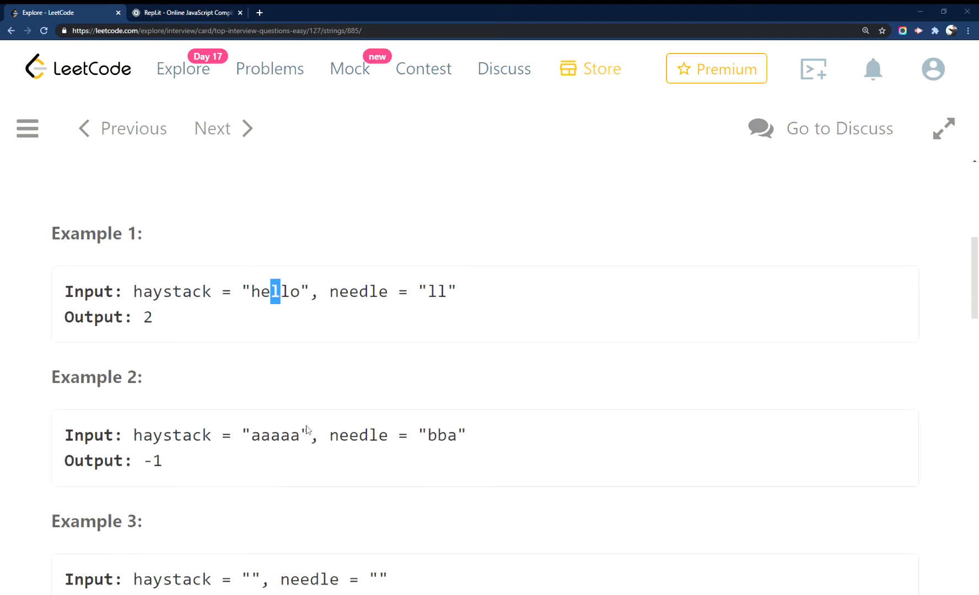
scroll("down", 3)
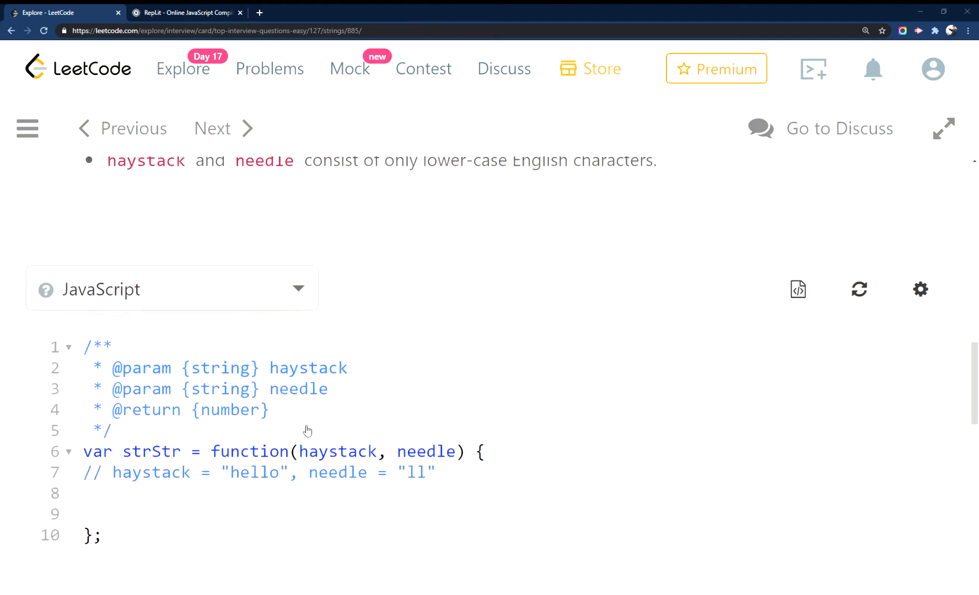
scroll("down", 3)
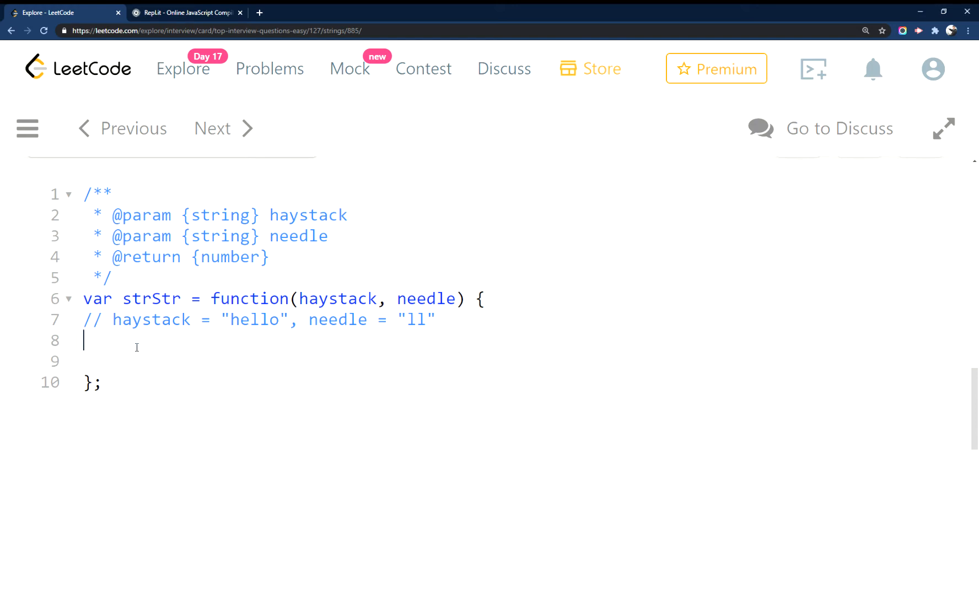
type("if")
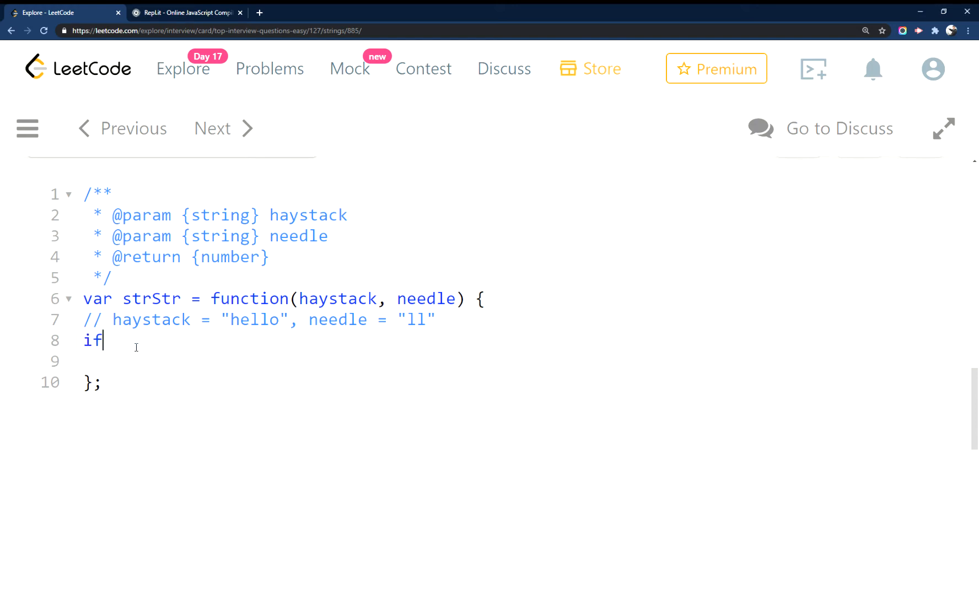
type("(!needle)")
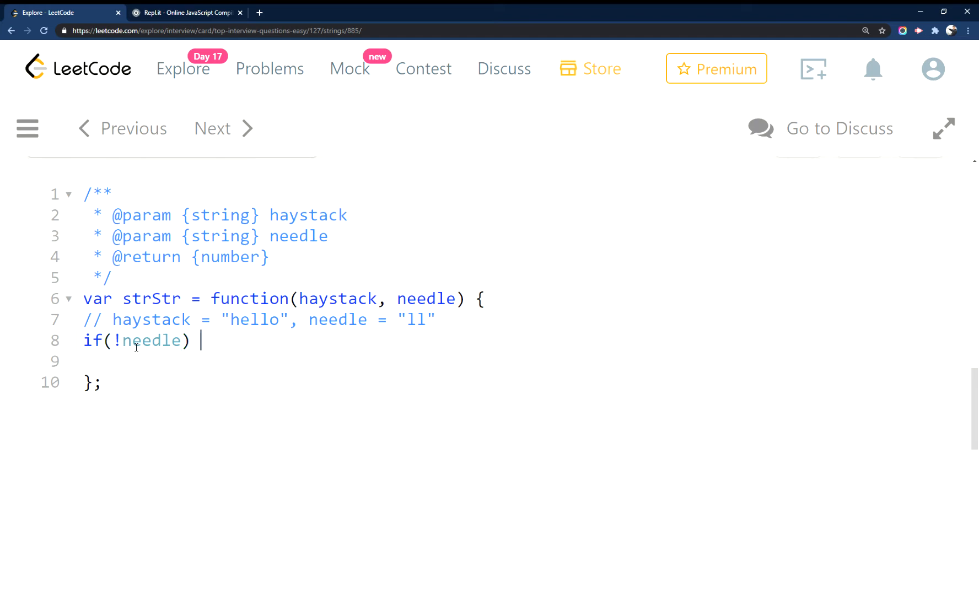
type("{")
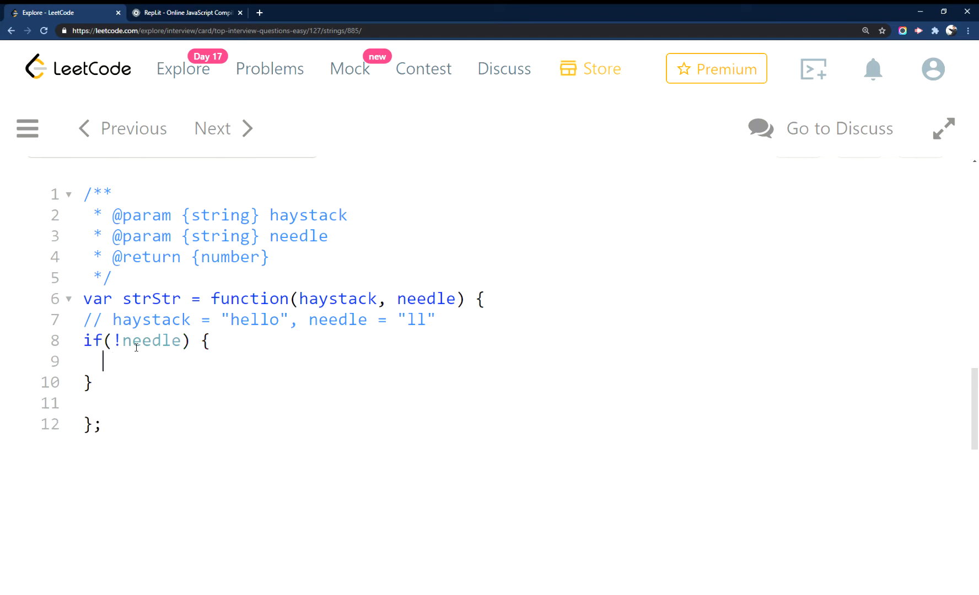
type("return")
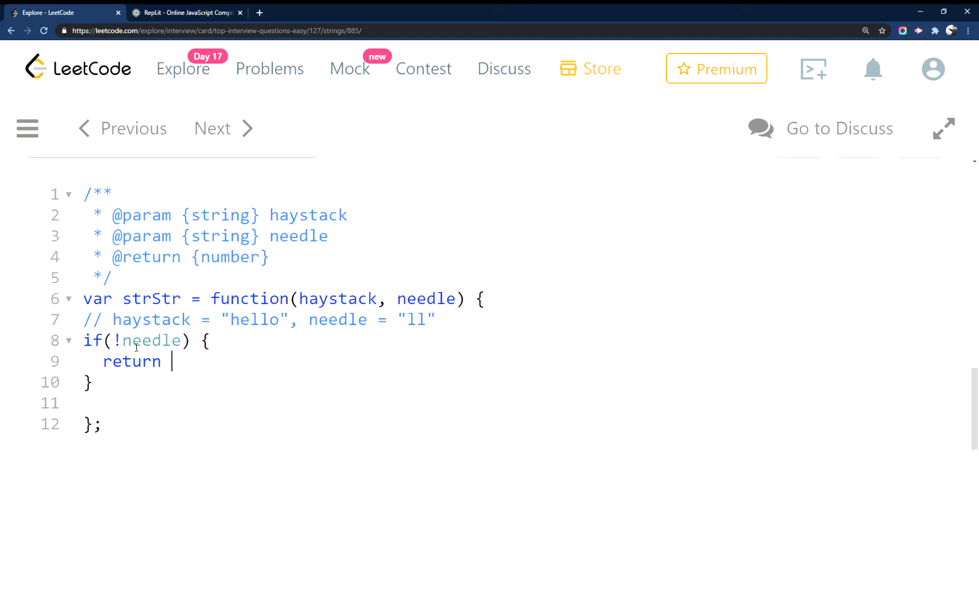
type("0")
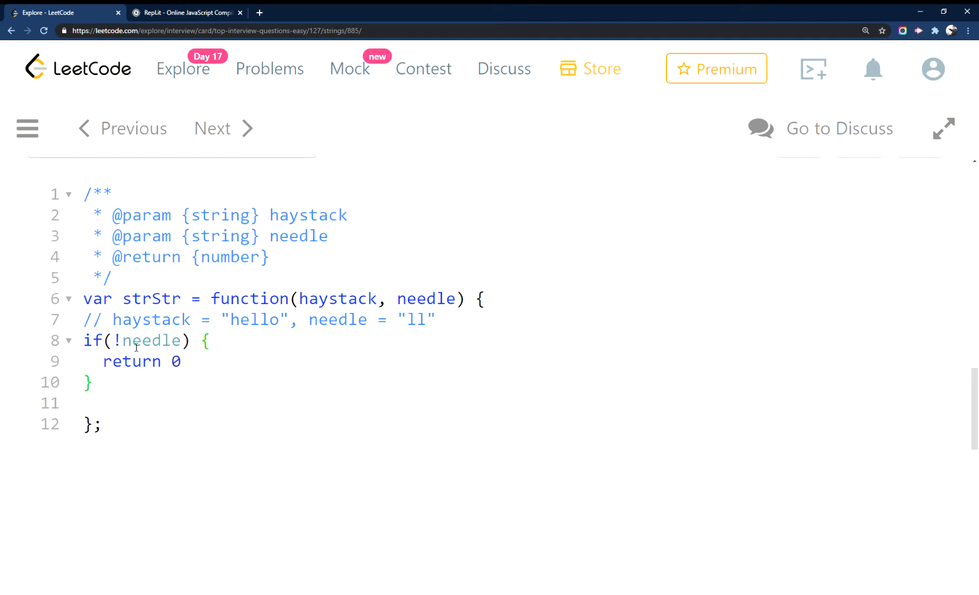
key("enter")
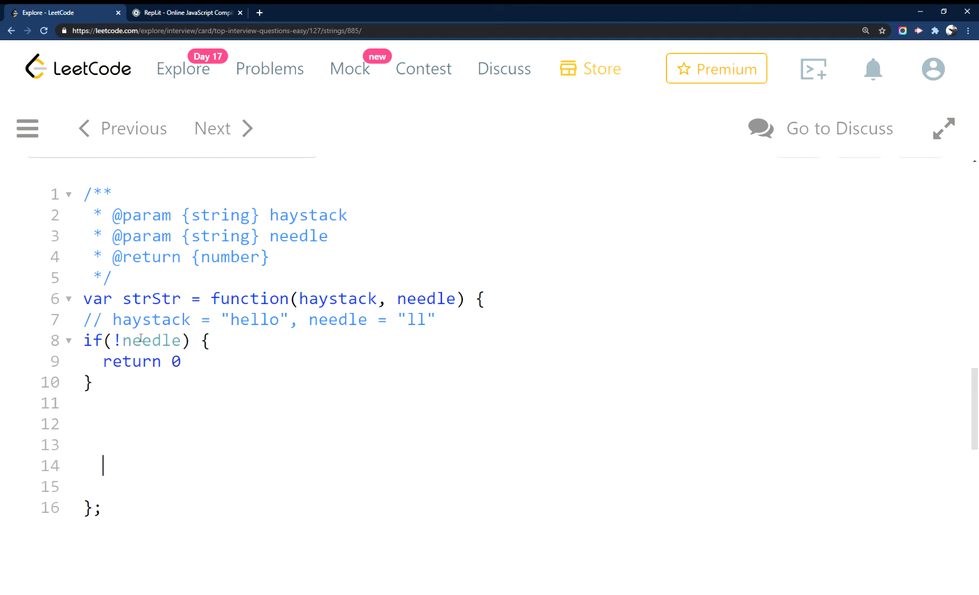
Declare a counter with 'let i = 0;' on line 12.
left_click(123, 424)
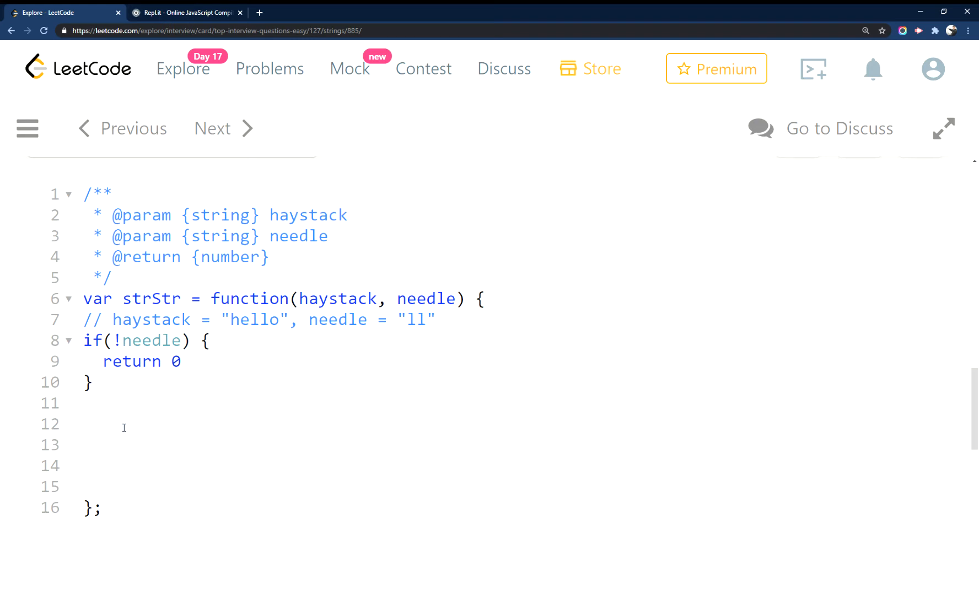
left_click(104, 424)
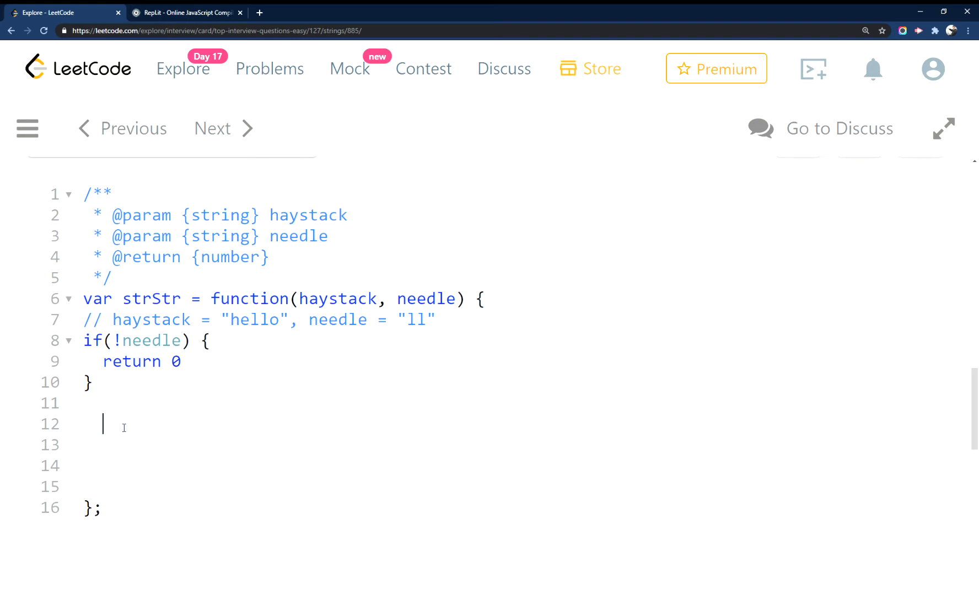
type("let")
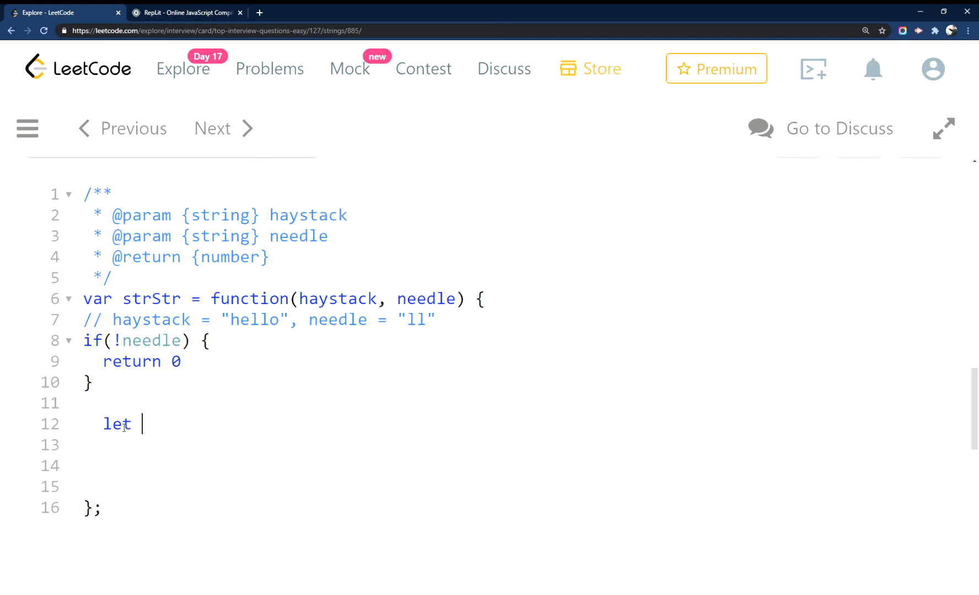
type("i =")
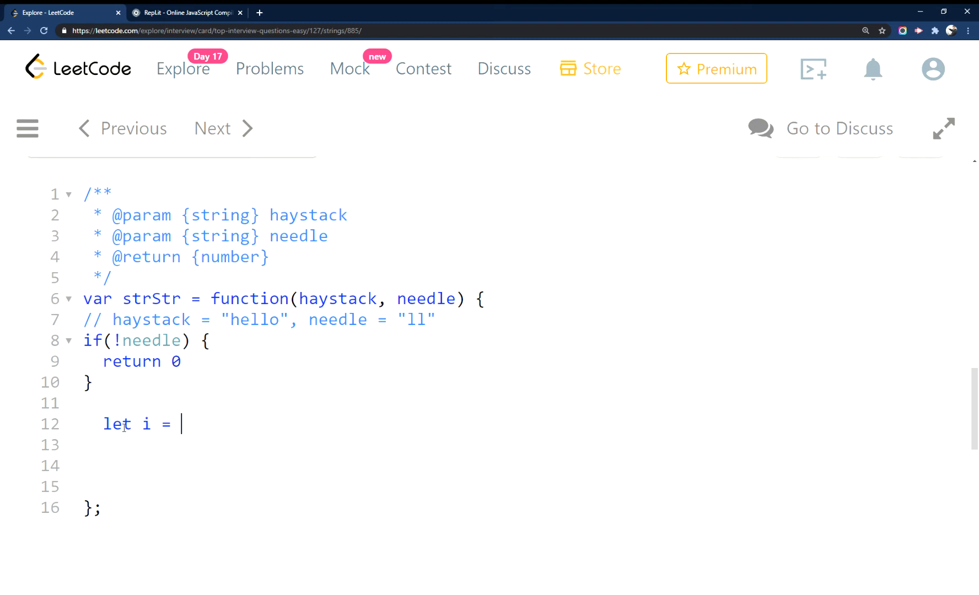
type("0;")
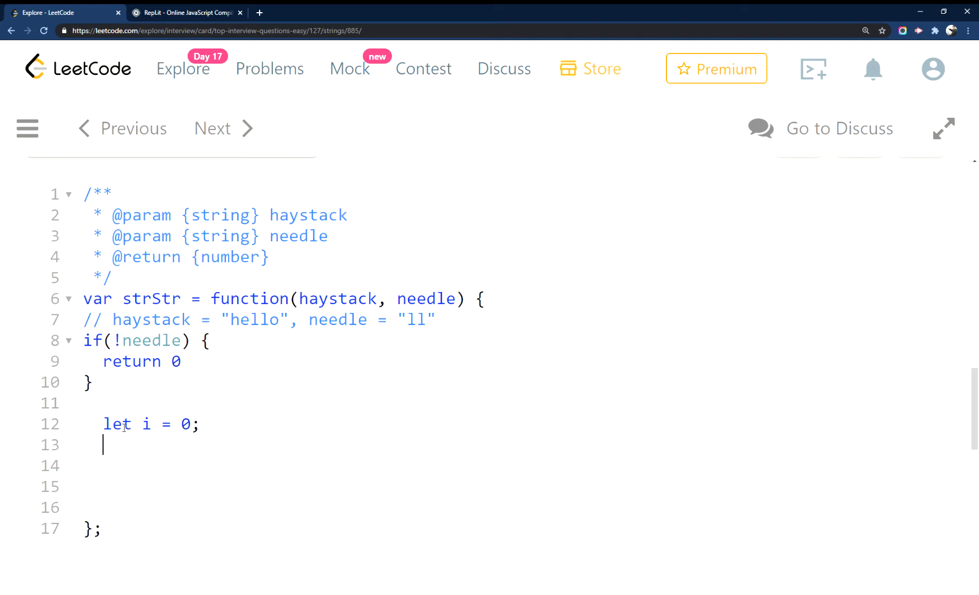
Begin a while loop testing haystack.substring(i, needle.length + i) !== needle.
type("w")
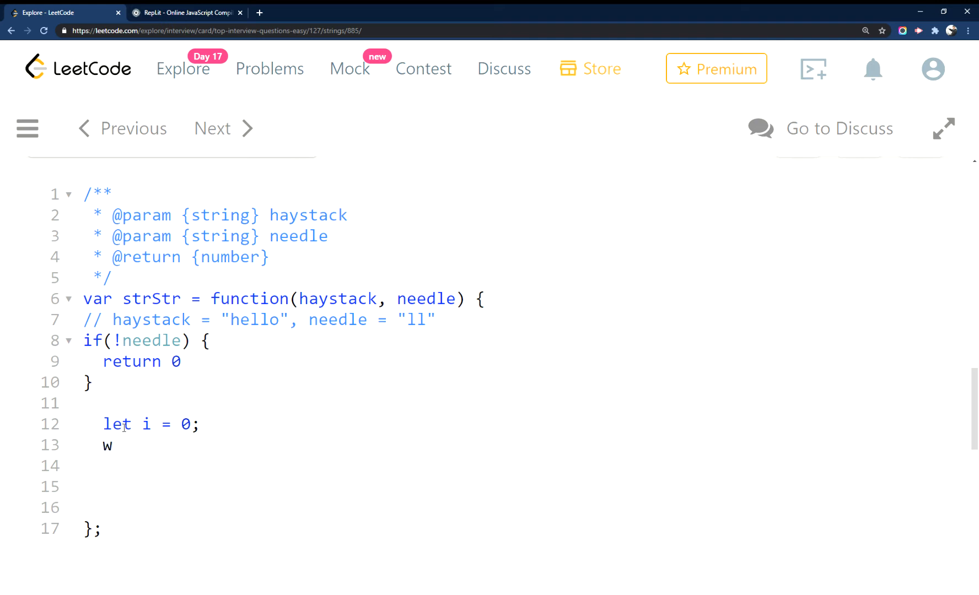
type("hile")
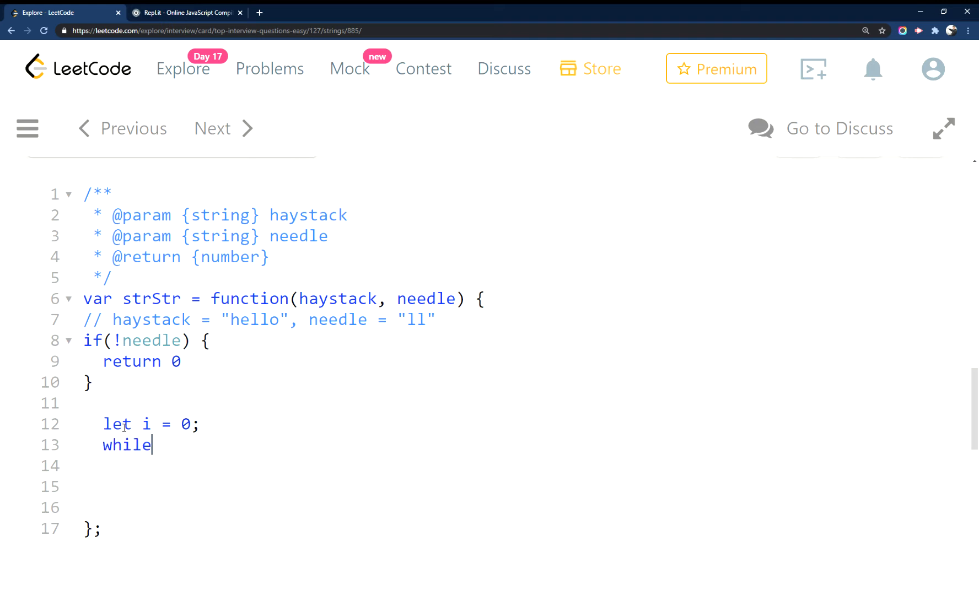
type("(hayst)")
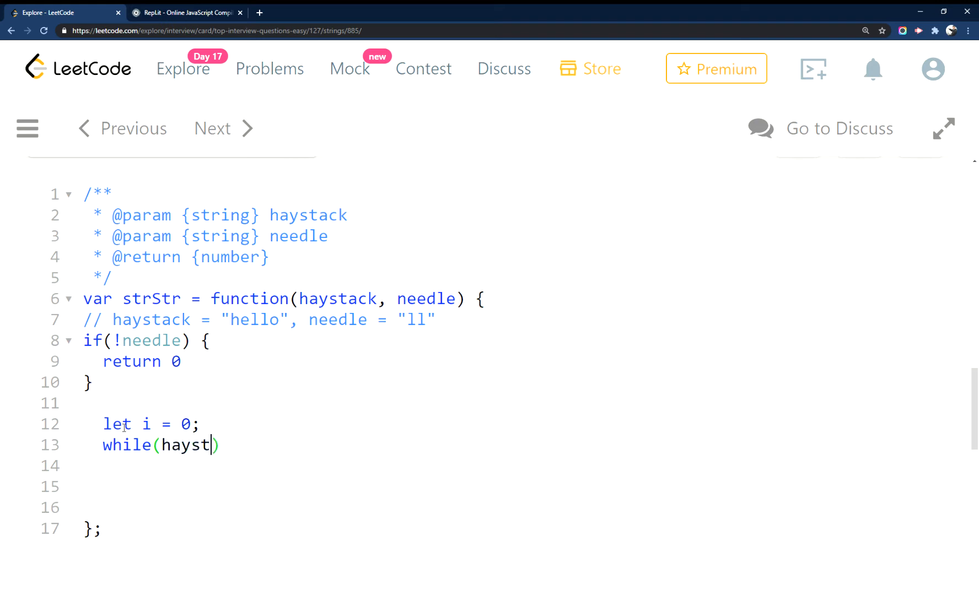
type("ack.")
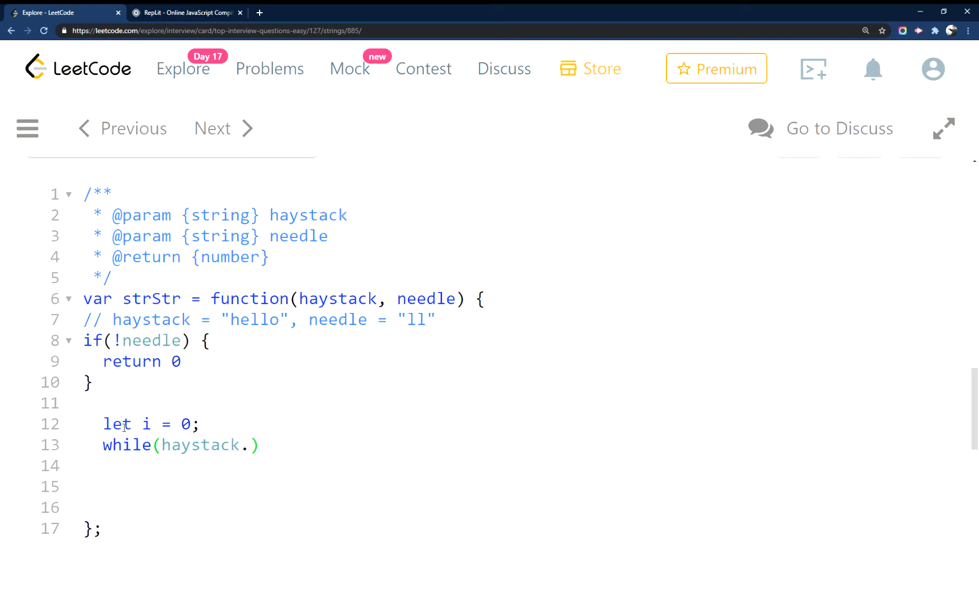
type("substrin")
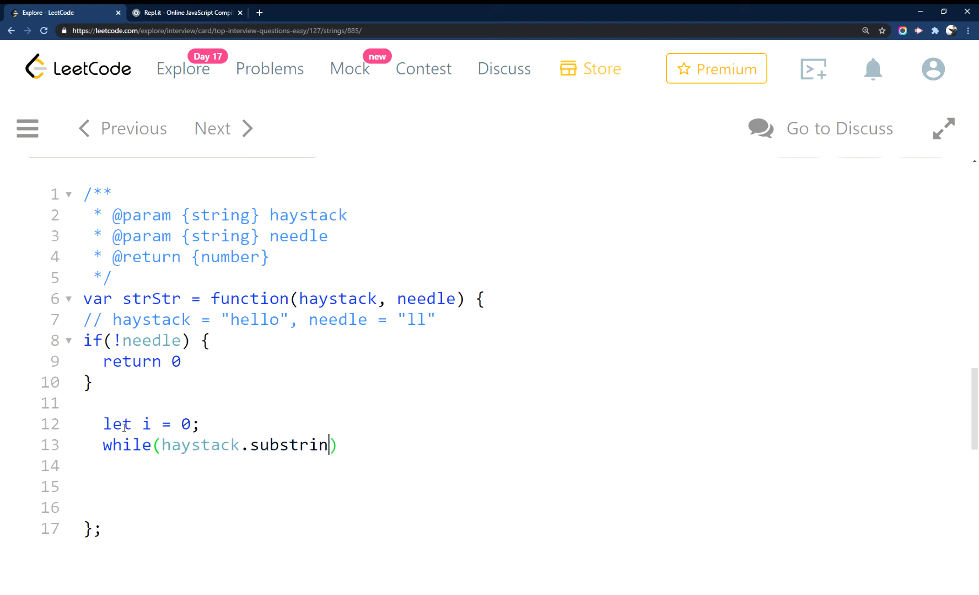
type("g()")
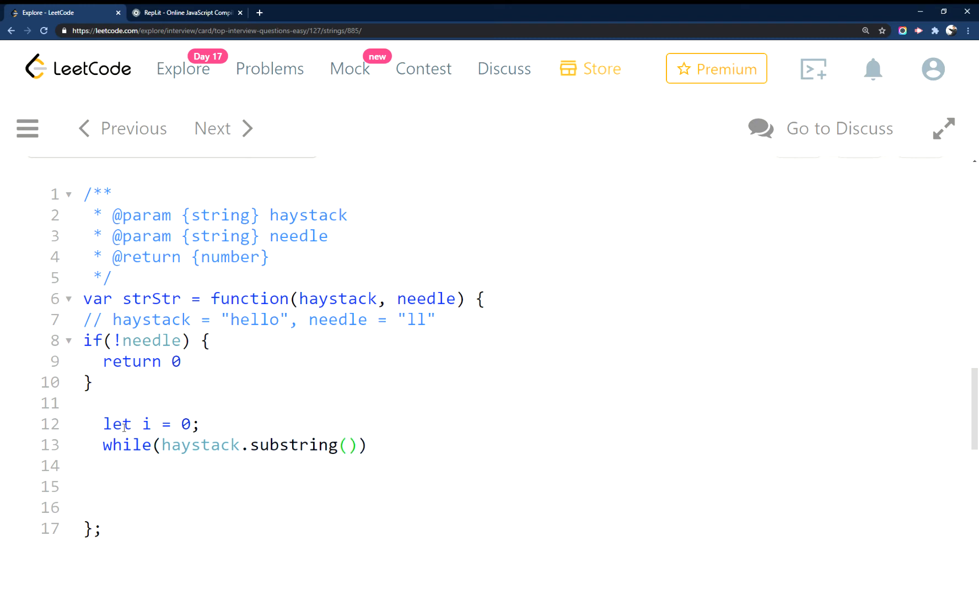
type("i, needle")
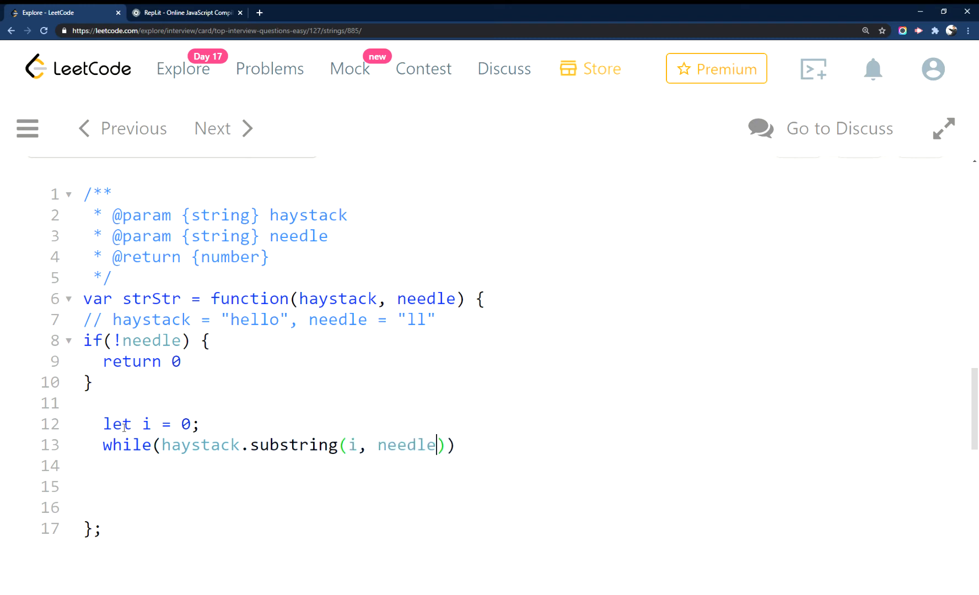
type(".leng")
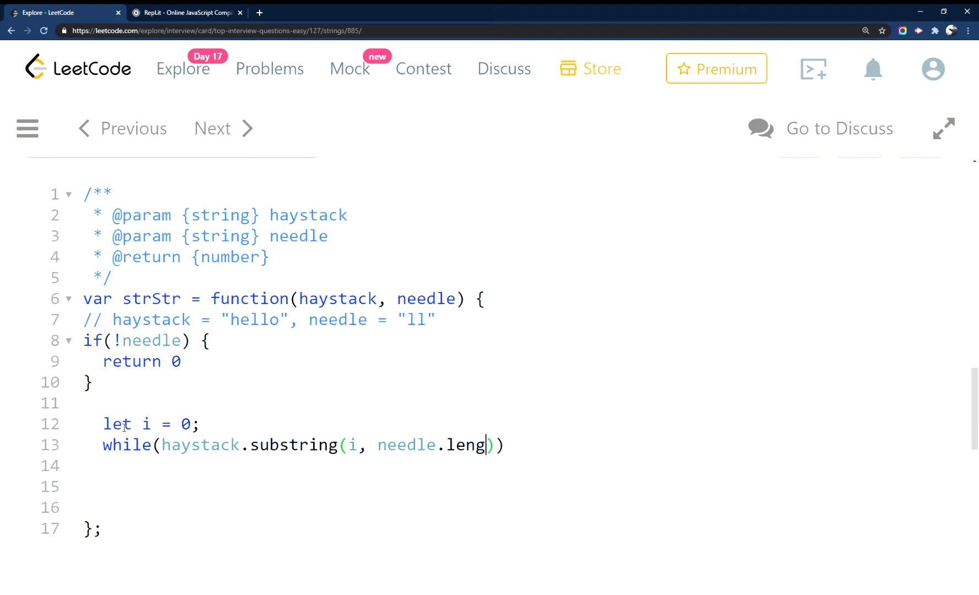
type("th")
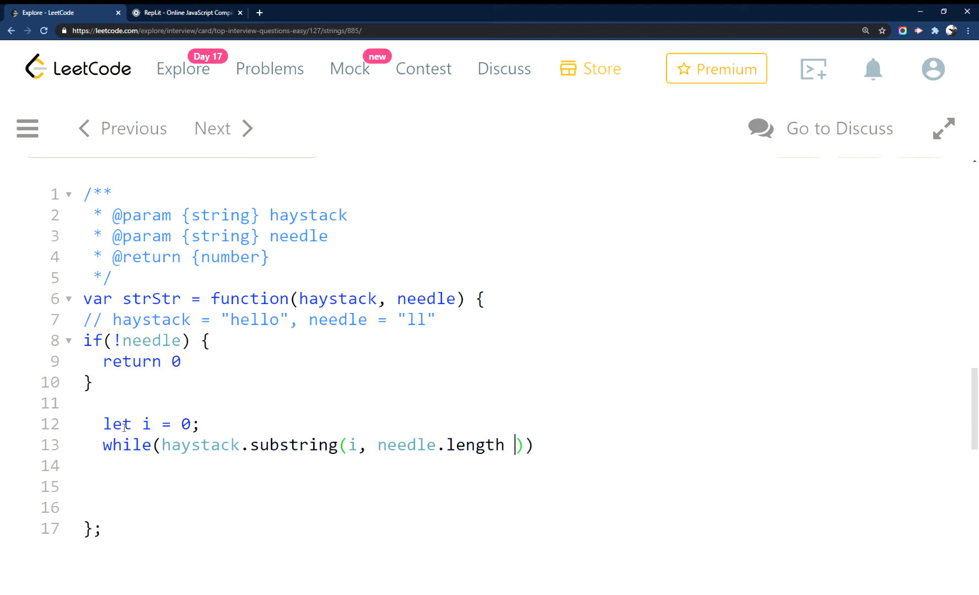
type("+ i")
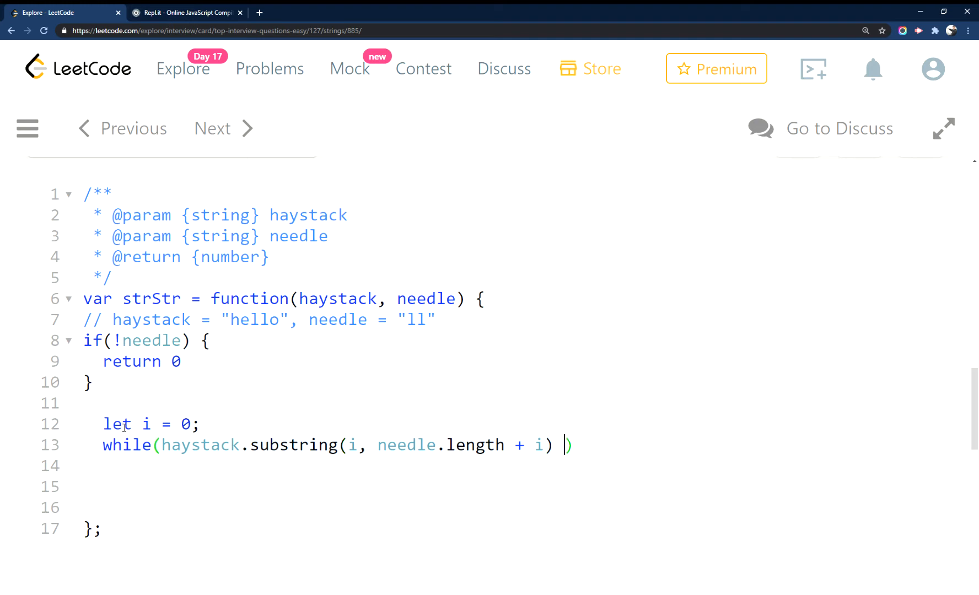
type("!== n")
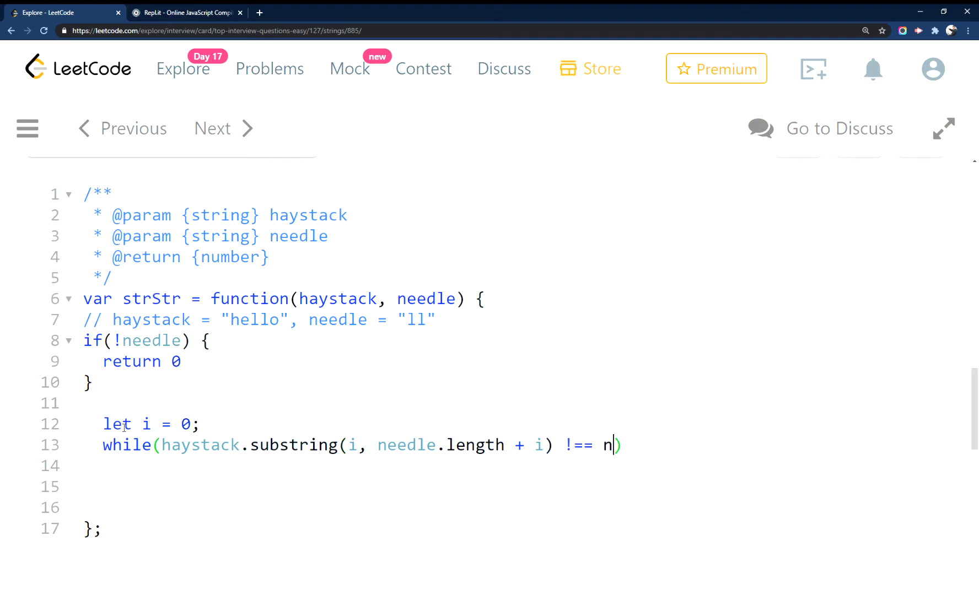
type("eedle")
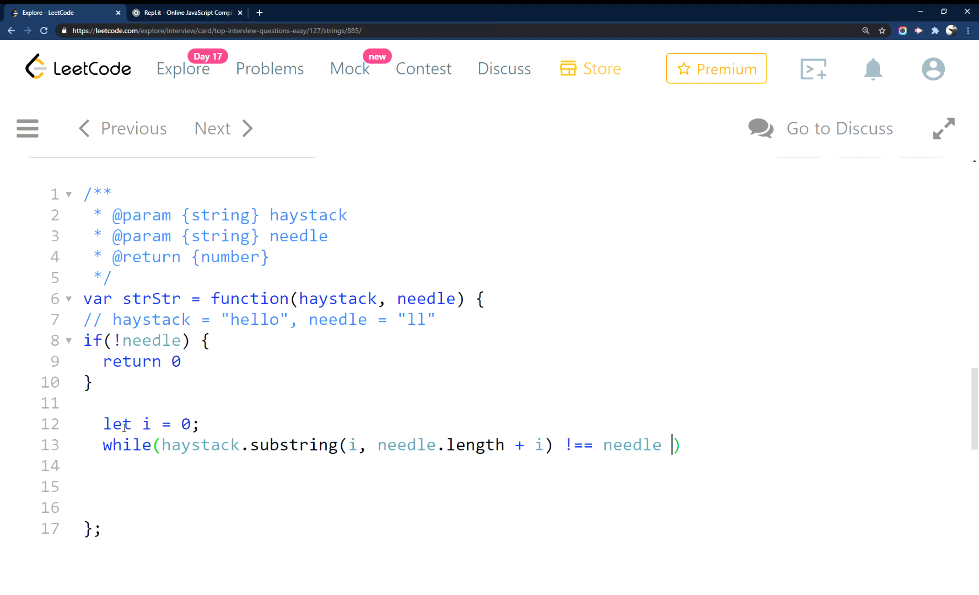
mouse_move(148, 464)
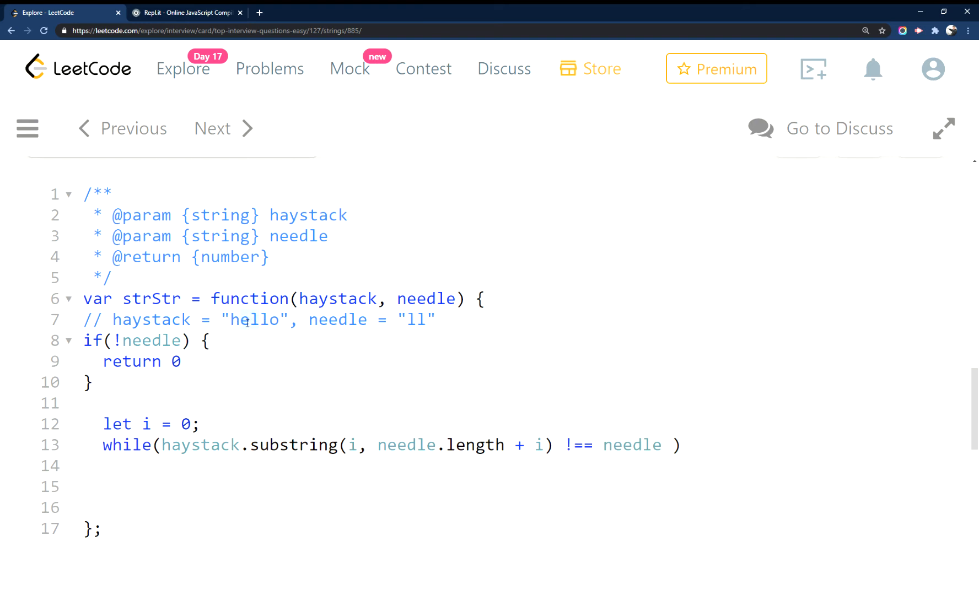
Extend the while condition with '&& i <= haystack.length'.
left_click(683, 445)
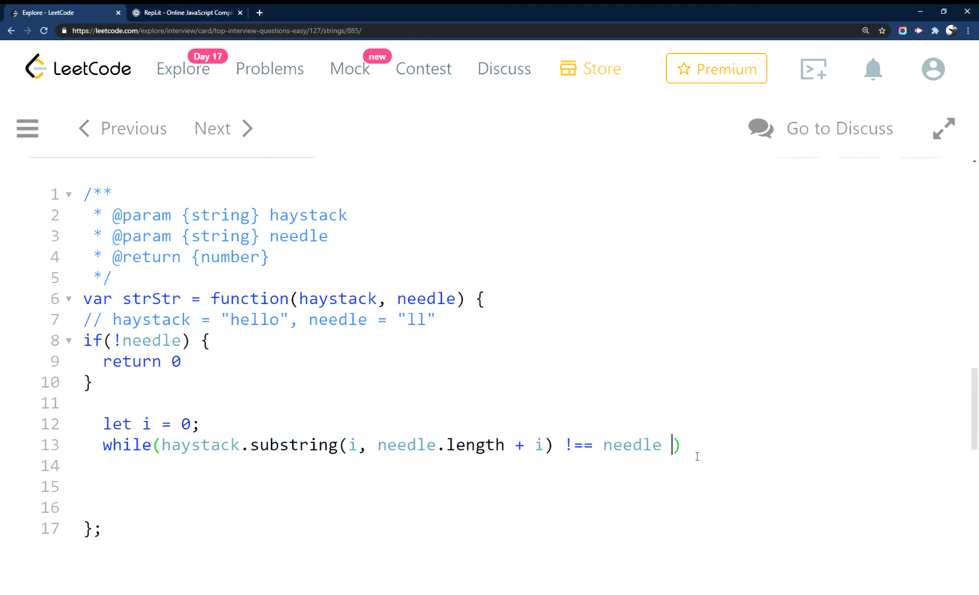
type("&& i")
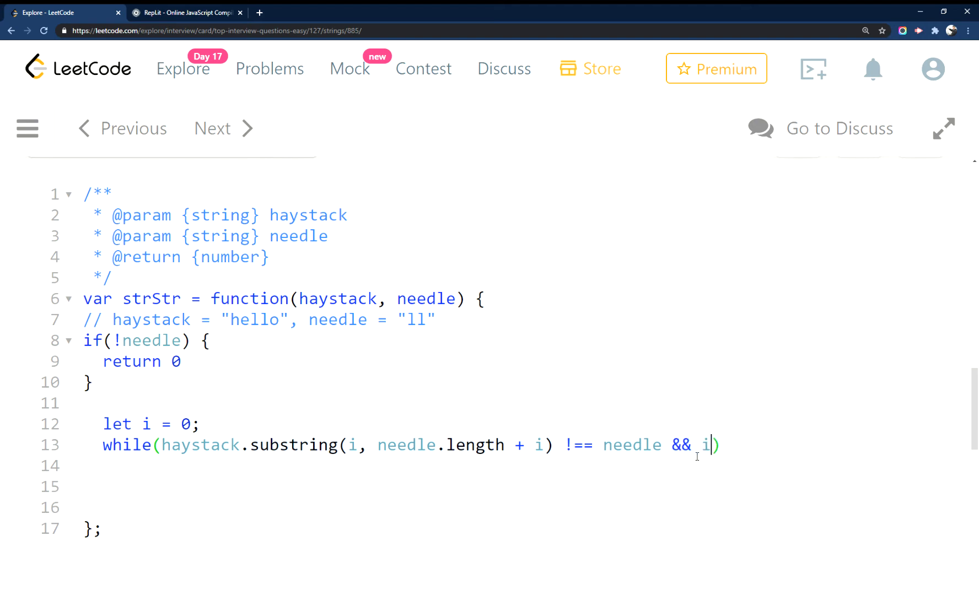
type("<")
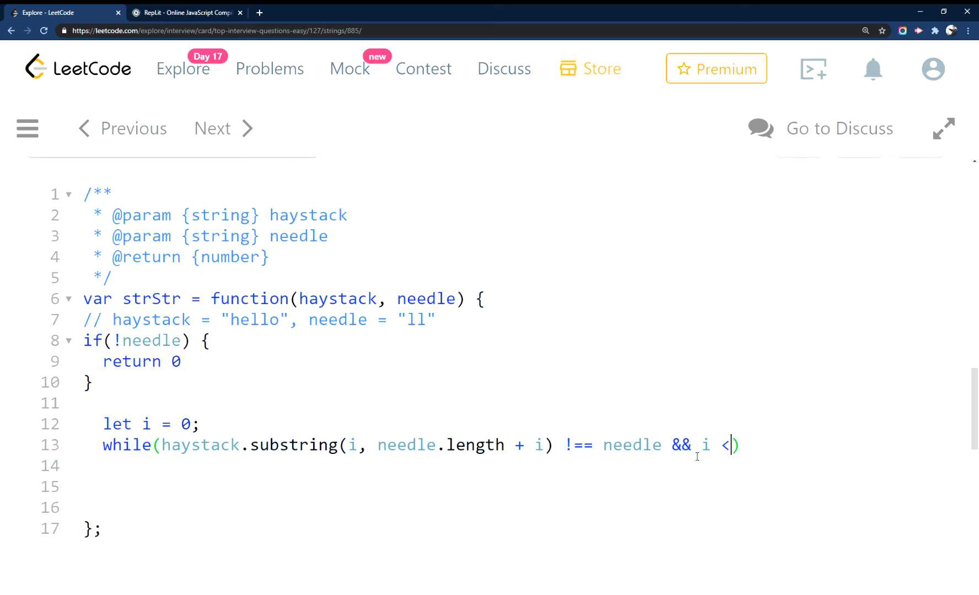
type("= h")
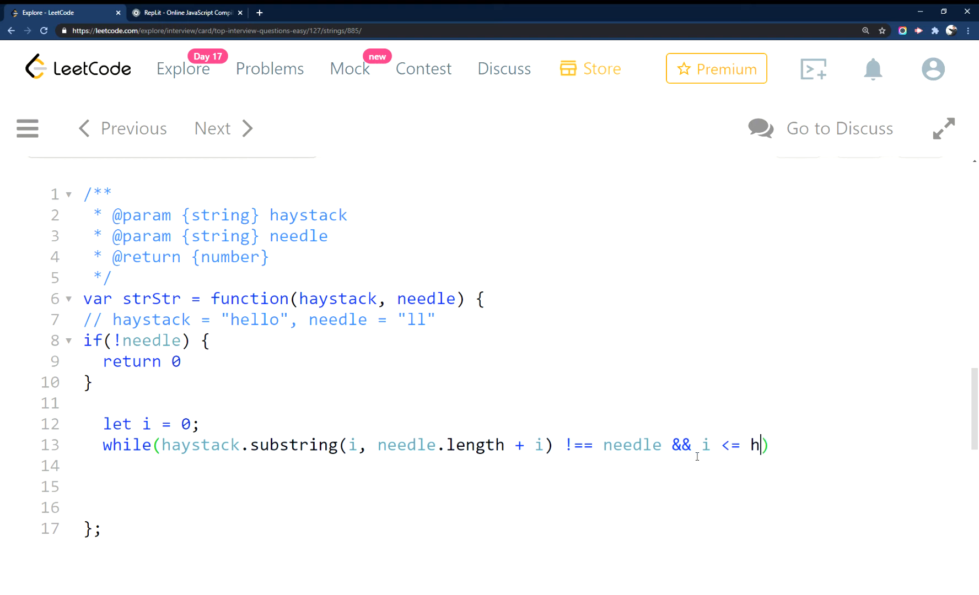
type("aysta")
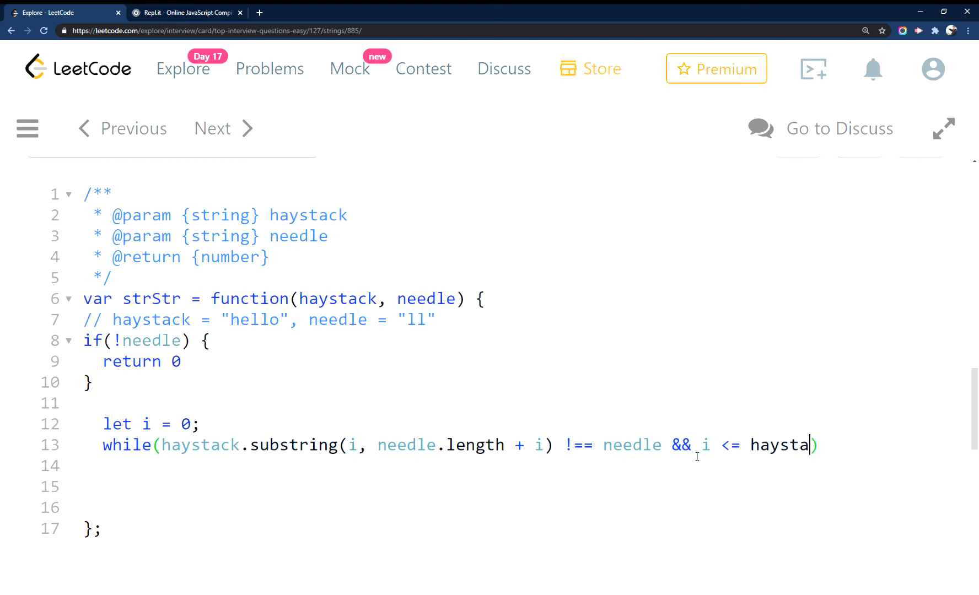
type("ck.")
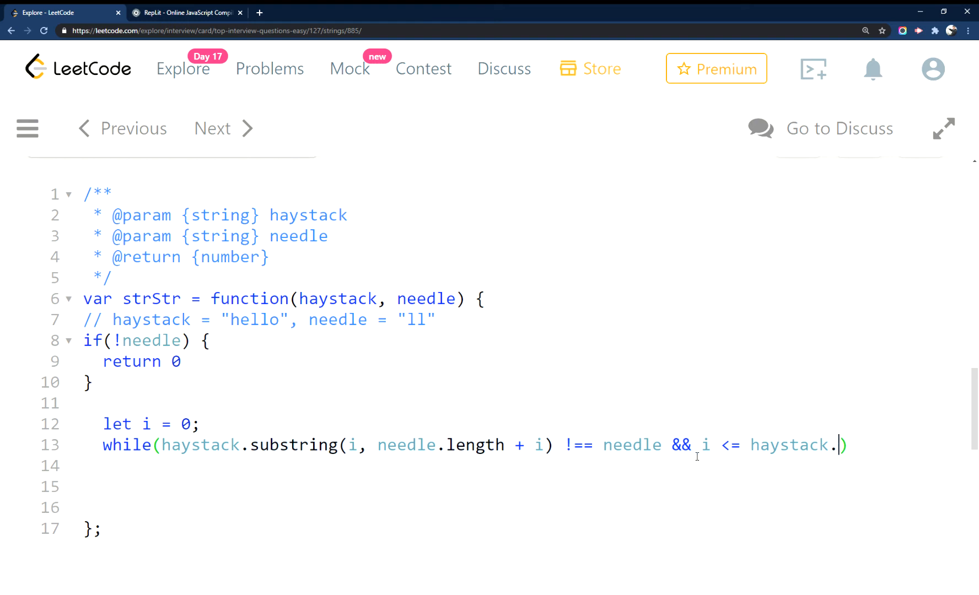
type("length")
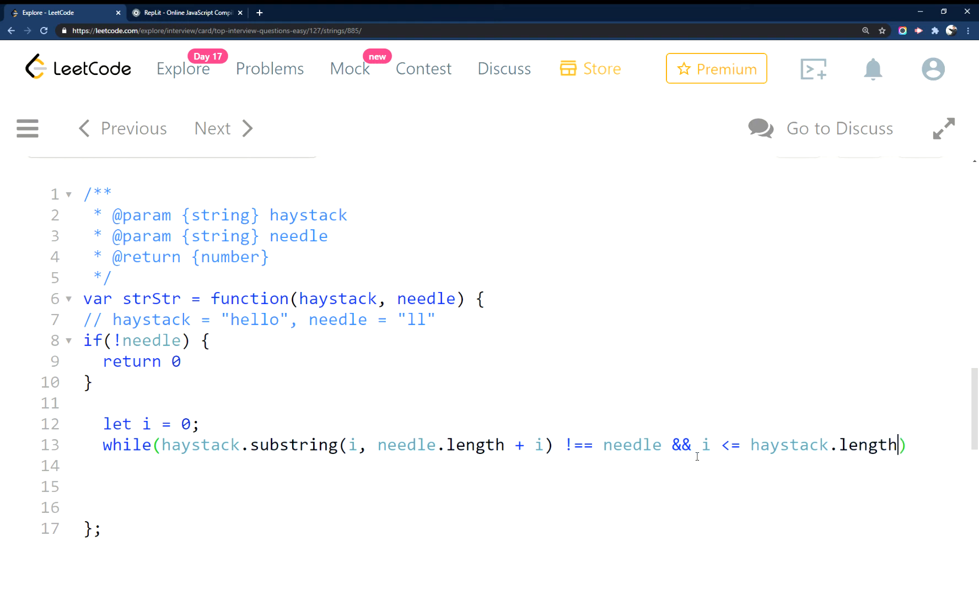
Give the while loop a body that increments i with 'i++;'.
type("{}")
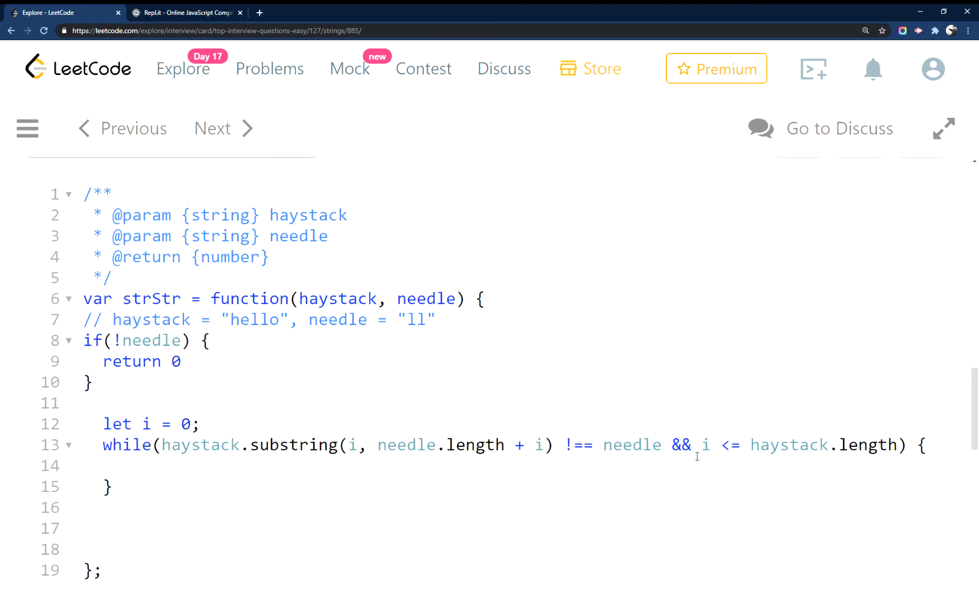
type("i")
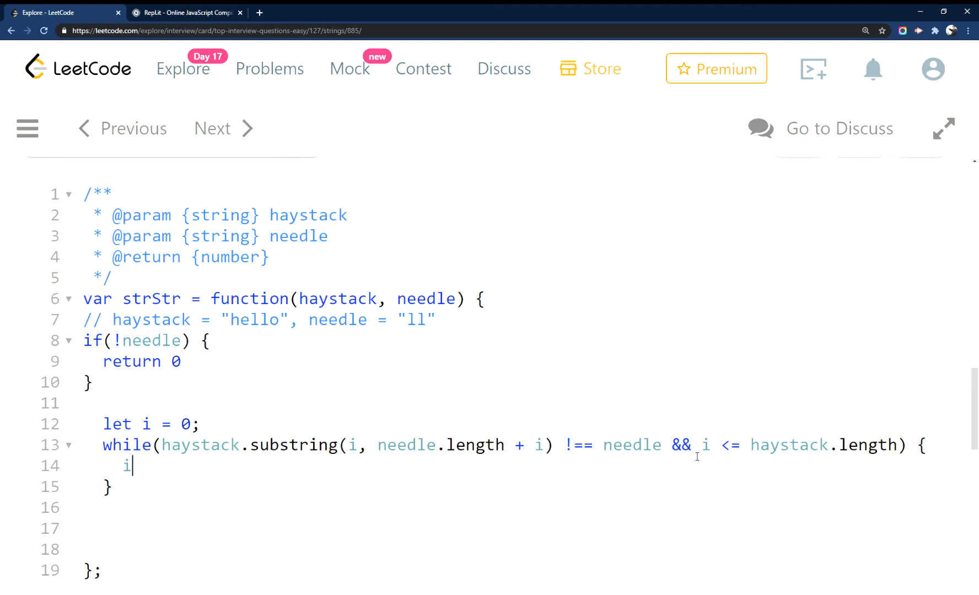
type("++")
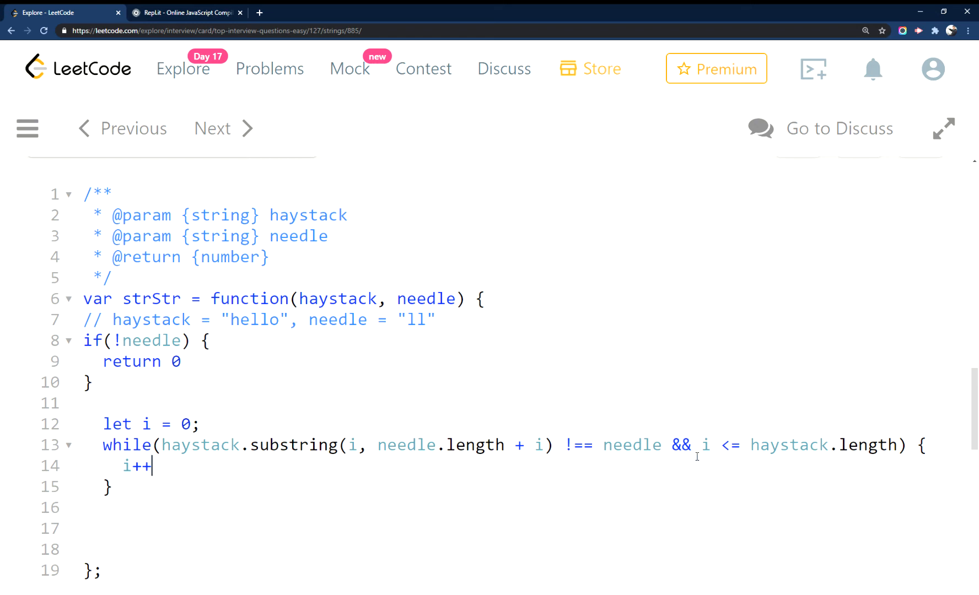
type(";")
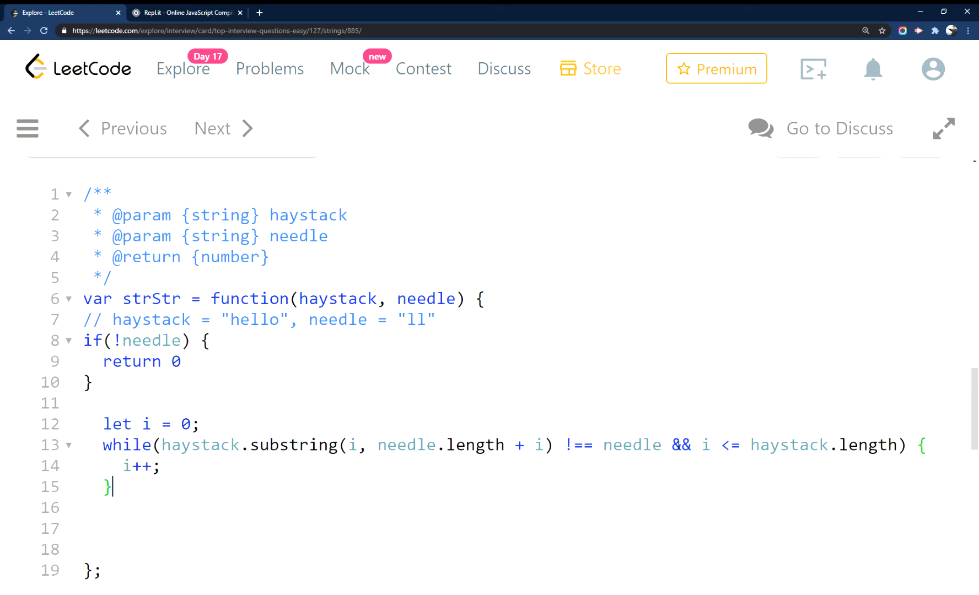
scroll("down", 3)
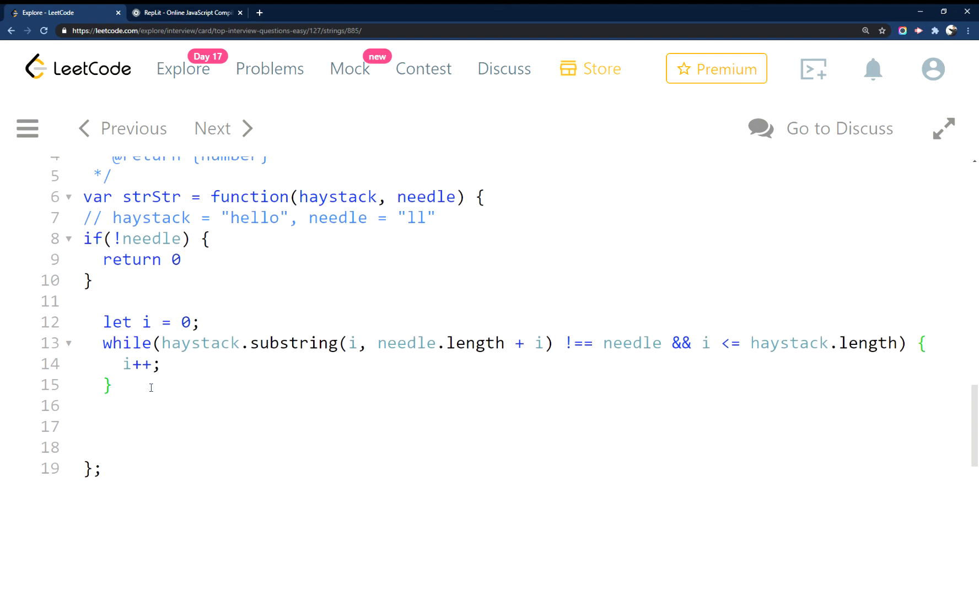
mouse_move(241, 346)
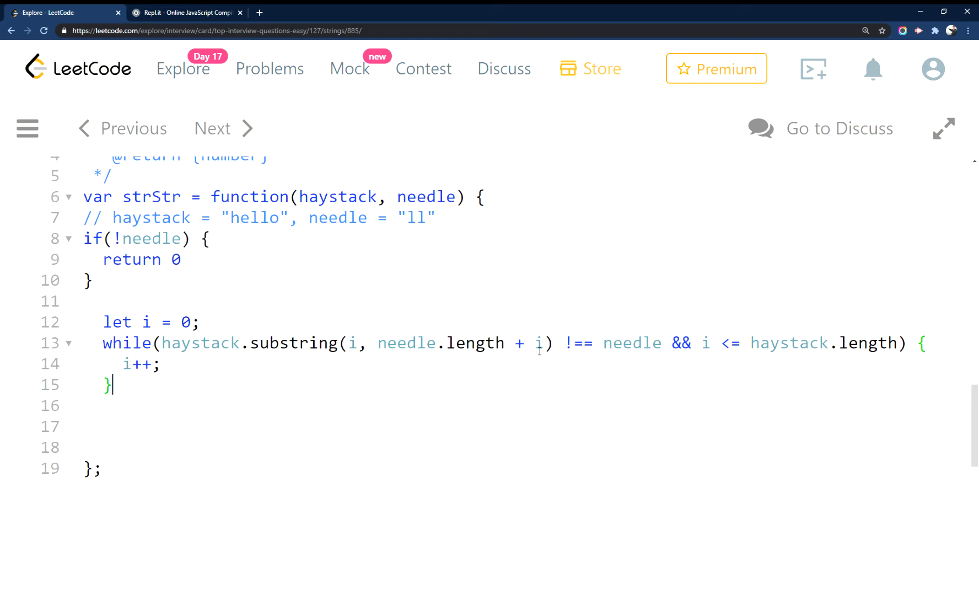
mouse_move(254, 379)
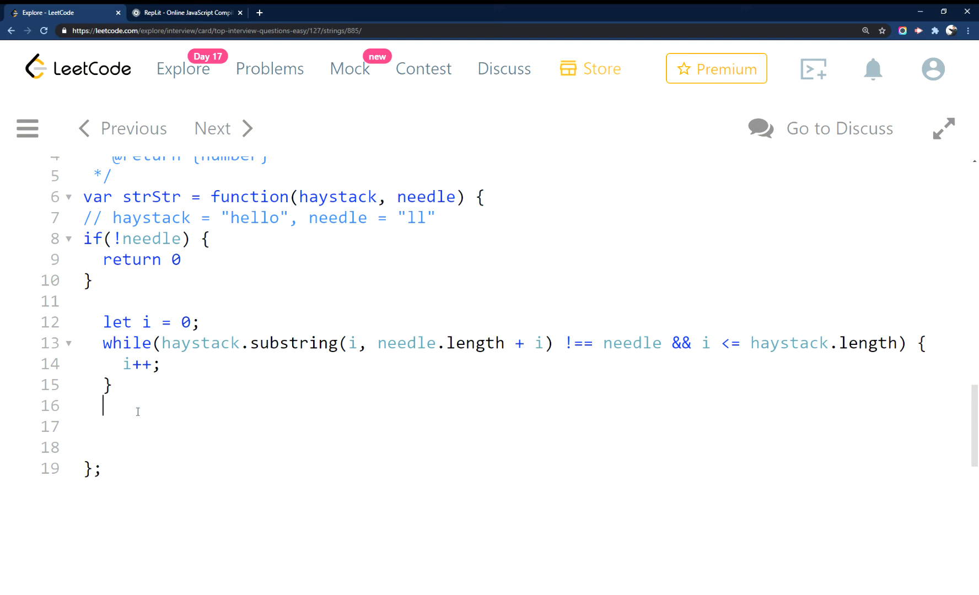
type("retr")
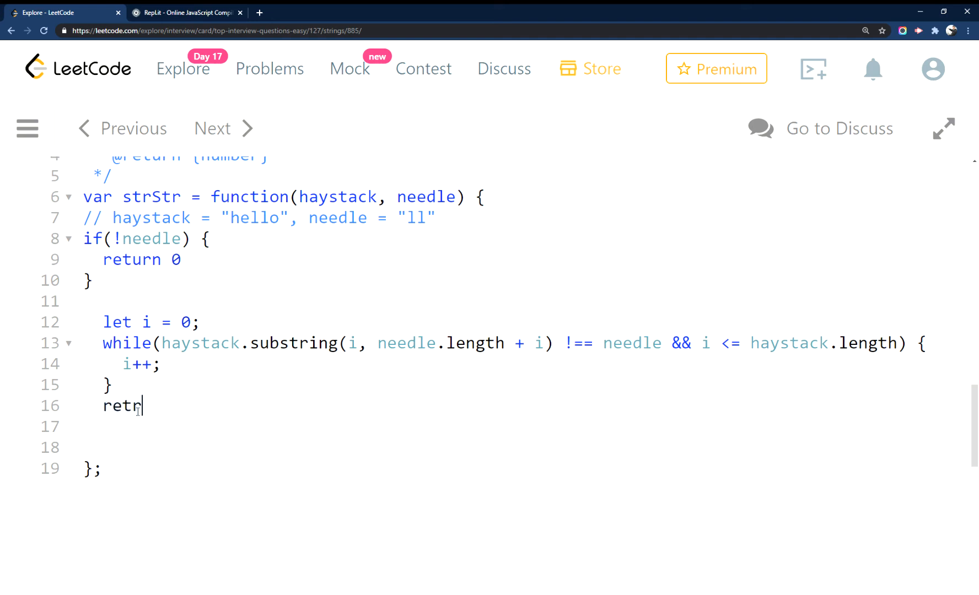
type("urn")
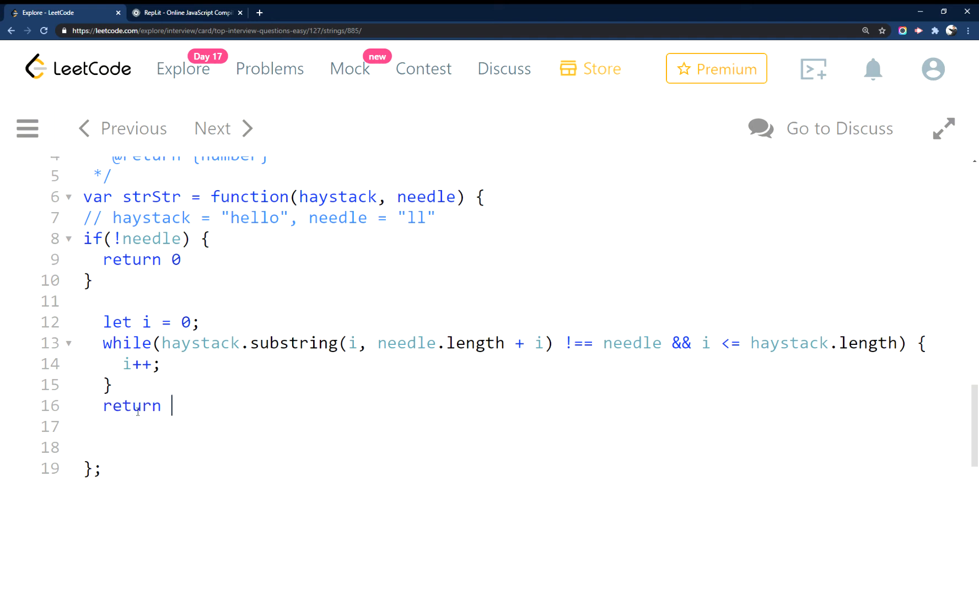
type("i")
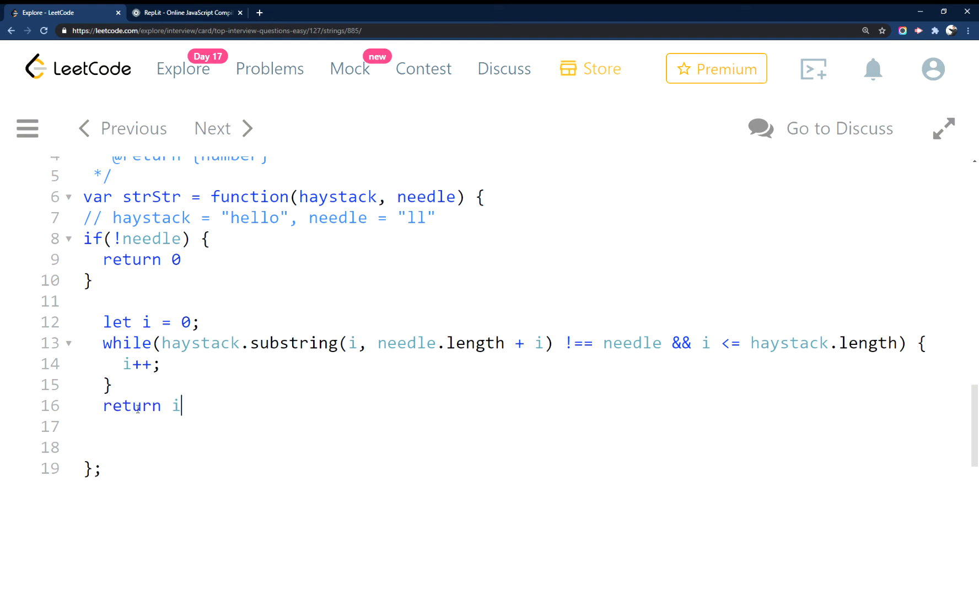
scroll("down", 3)
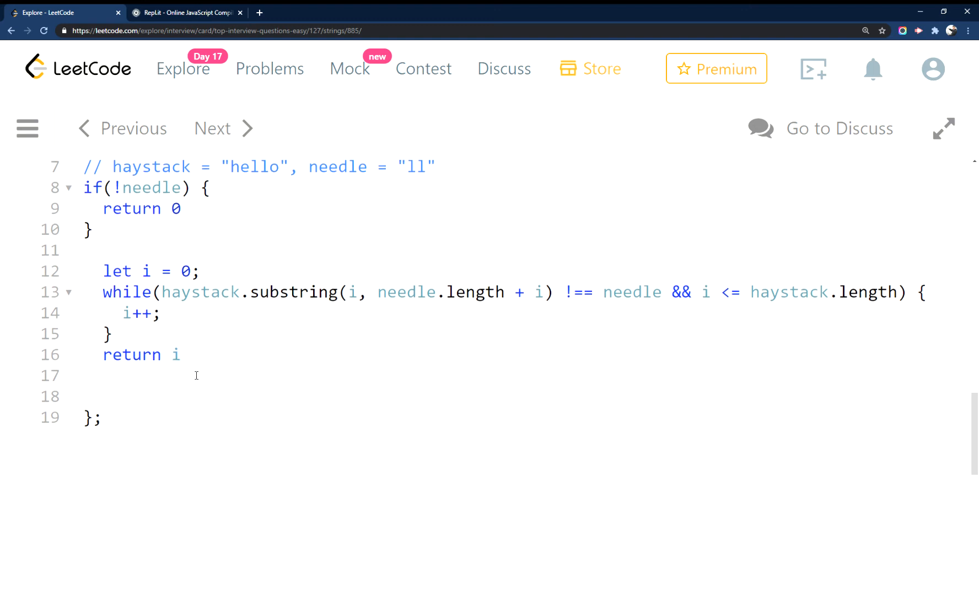
left_click(180, 355)
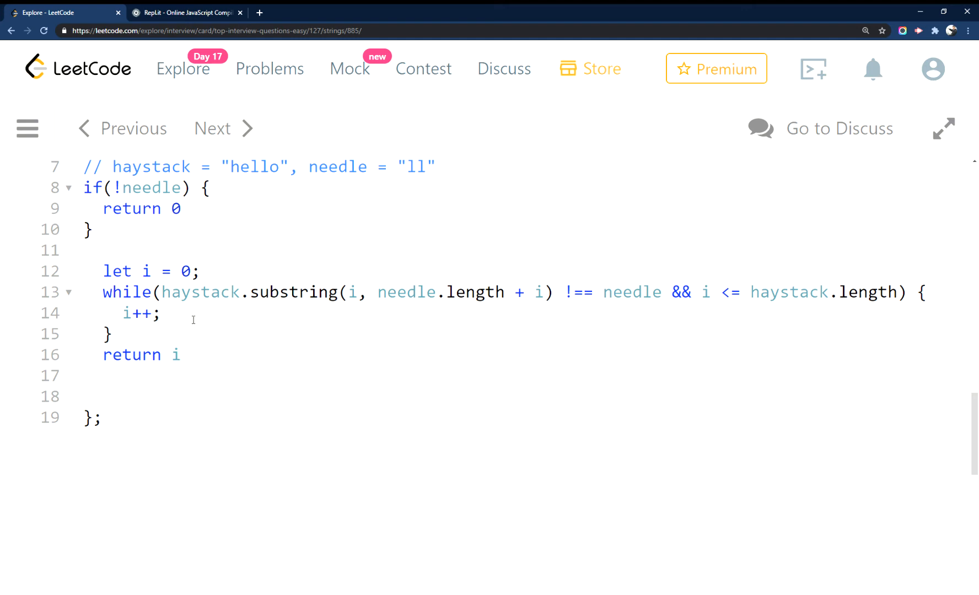
mouse_move(223, 341)
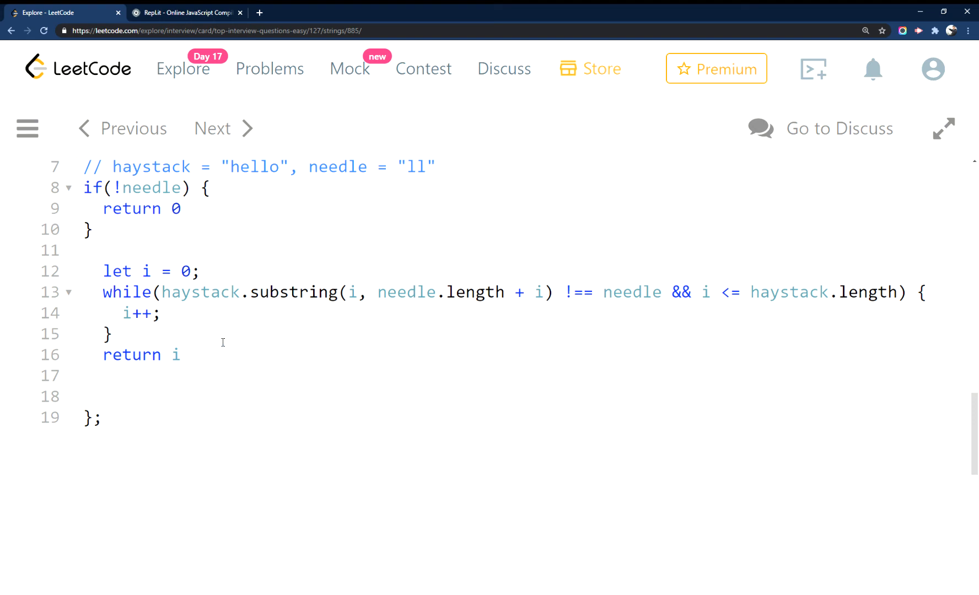
Return 'i > haystack.length ? -1 : i' and delete the extra blank line.
type("> hac")
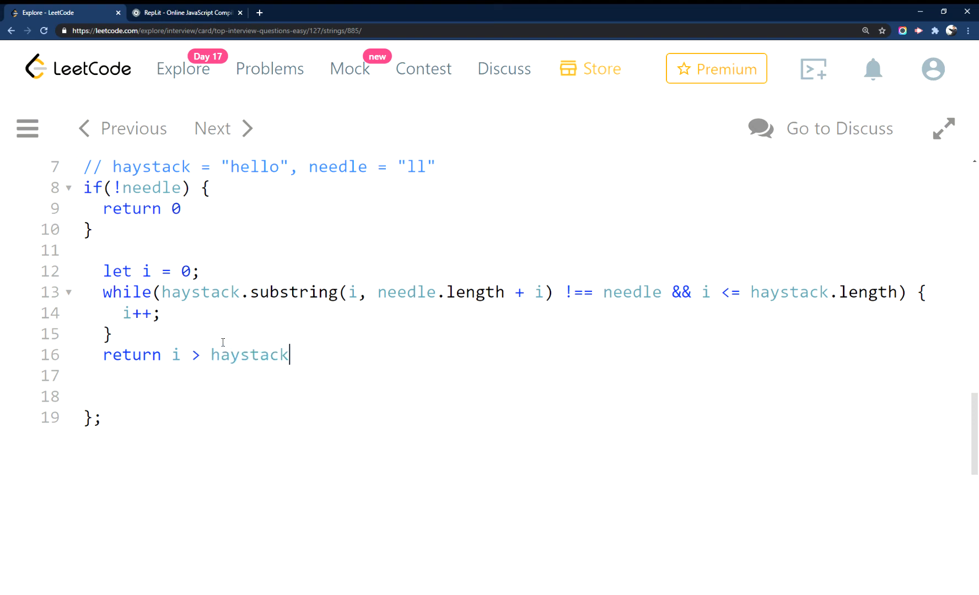
type(".length")
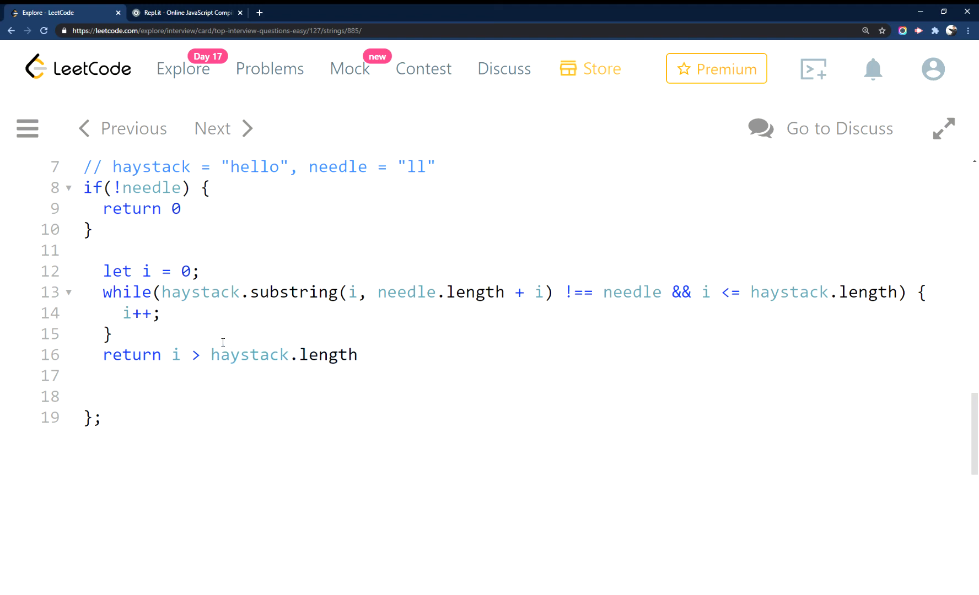
type("?")
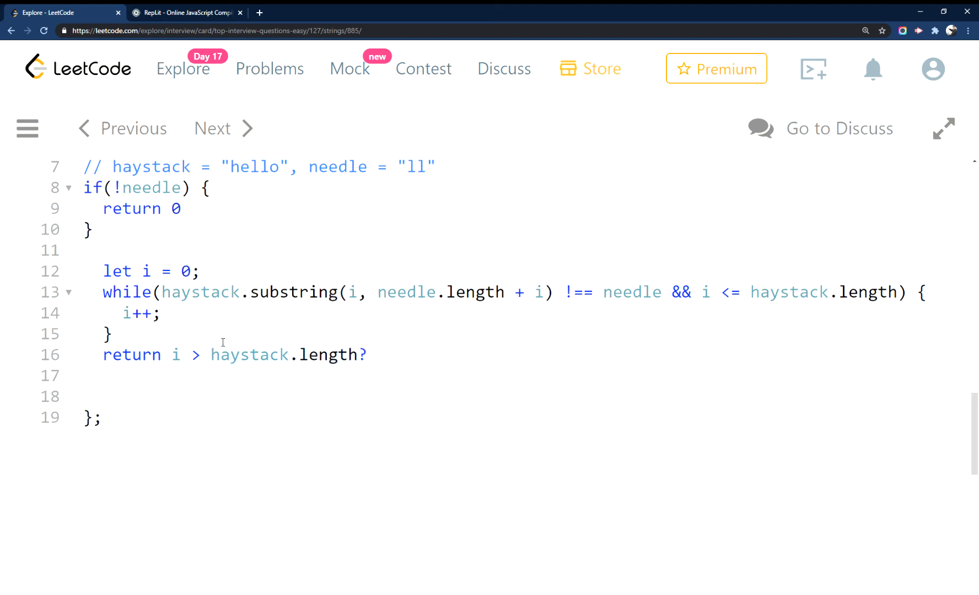
left_click(372, 355)
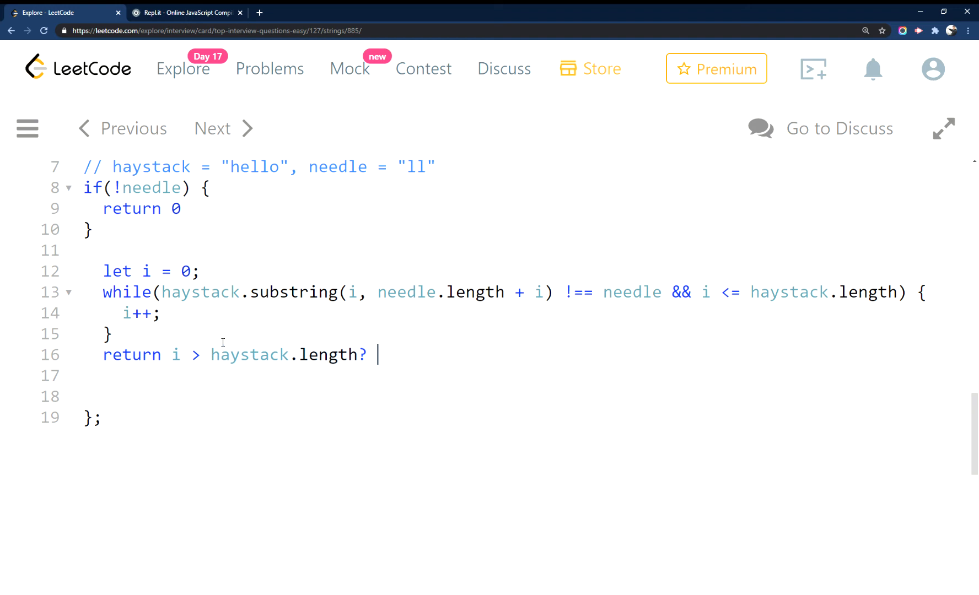
type("-1 :")
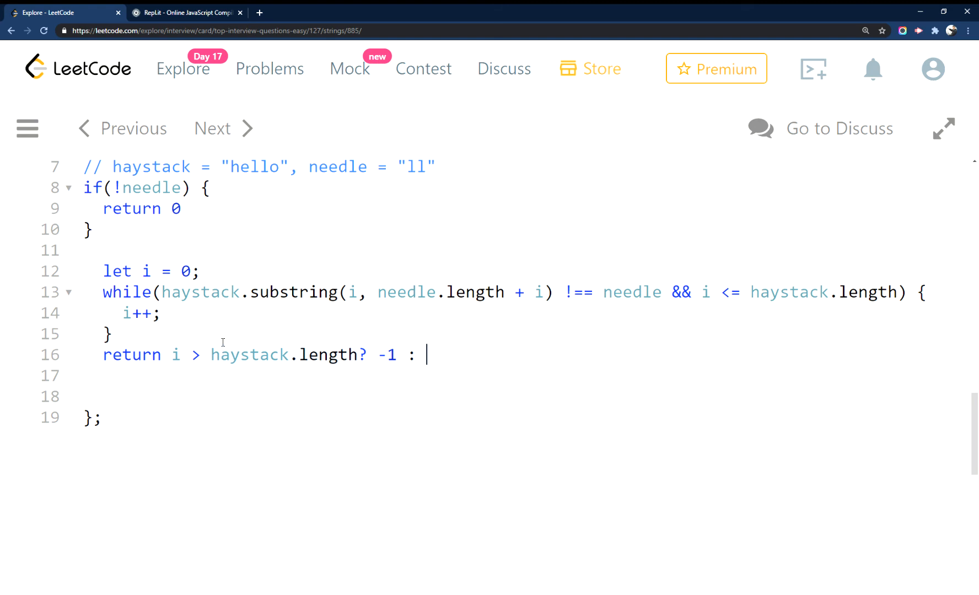
type("i")
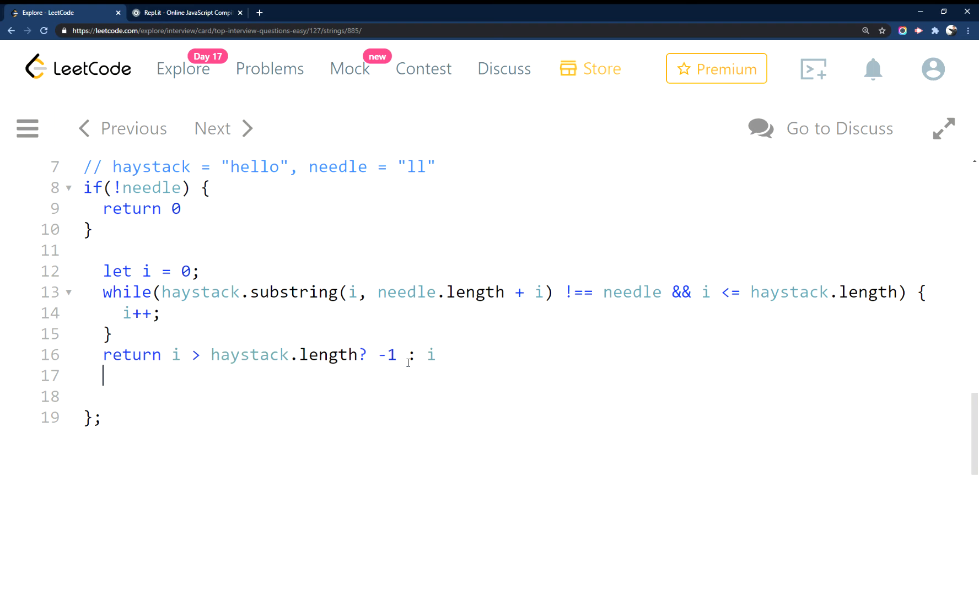
mouse_move(128, 386)
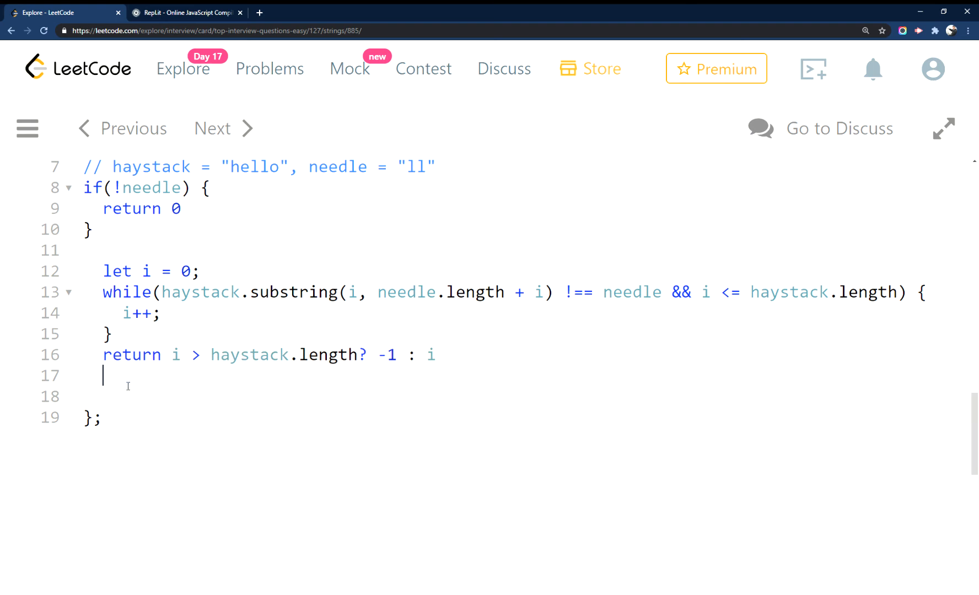
key("Backspace")
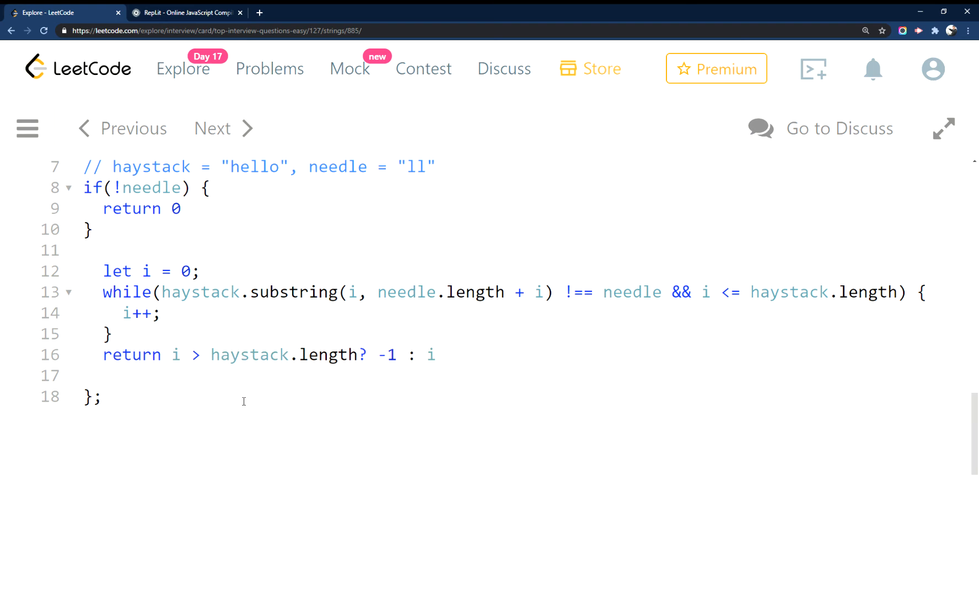
Submit the strStr solution for judging, then scroll back up to the code.
scroll("down", 3)
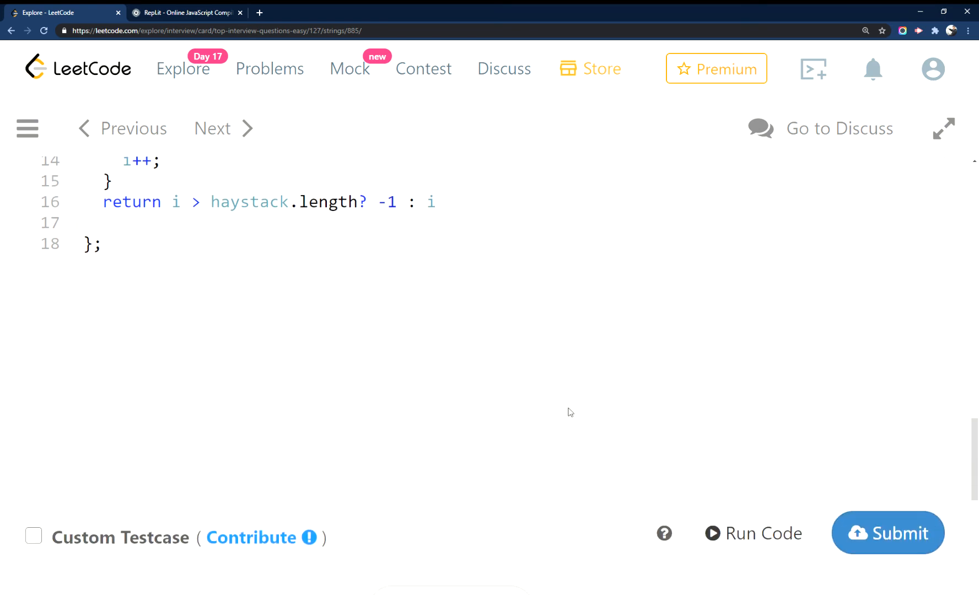
left_click(887, 533)
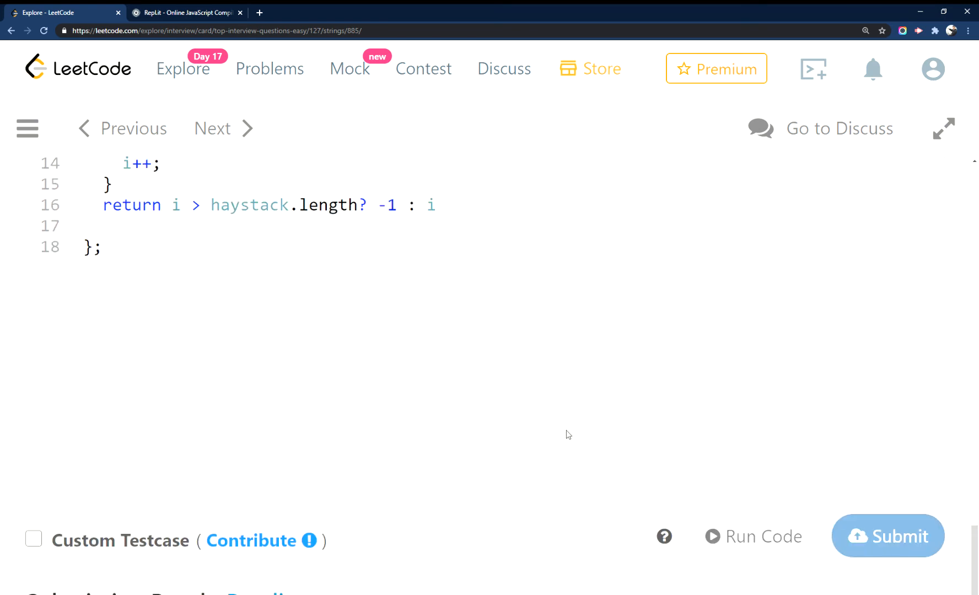
mouse_move(423, 488)
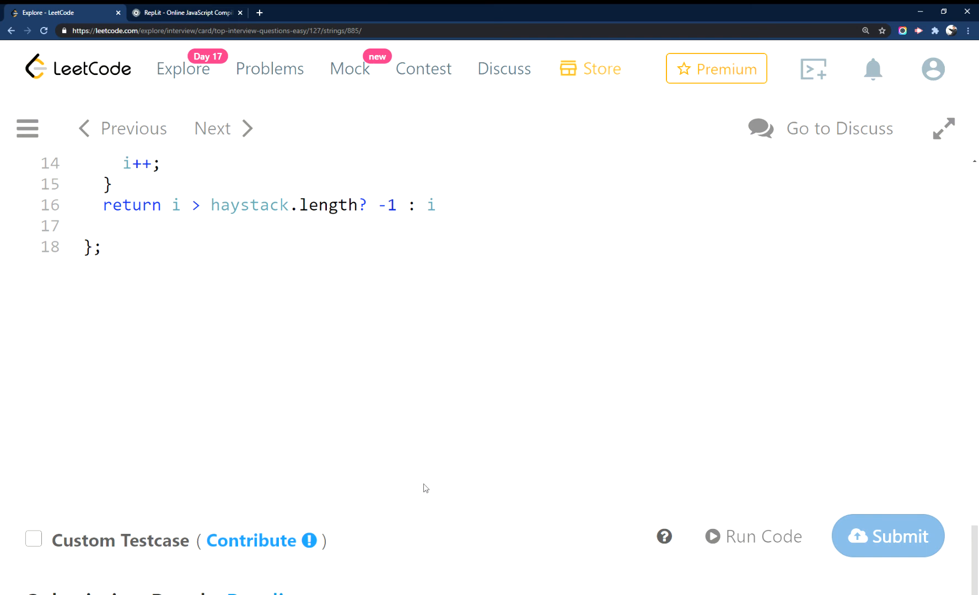
scroll("up", 3)
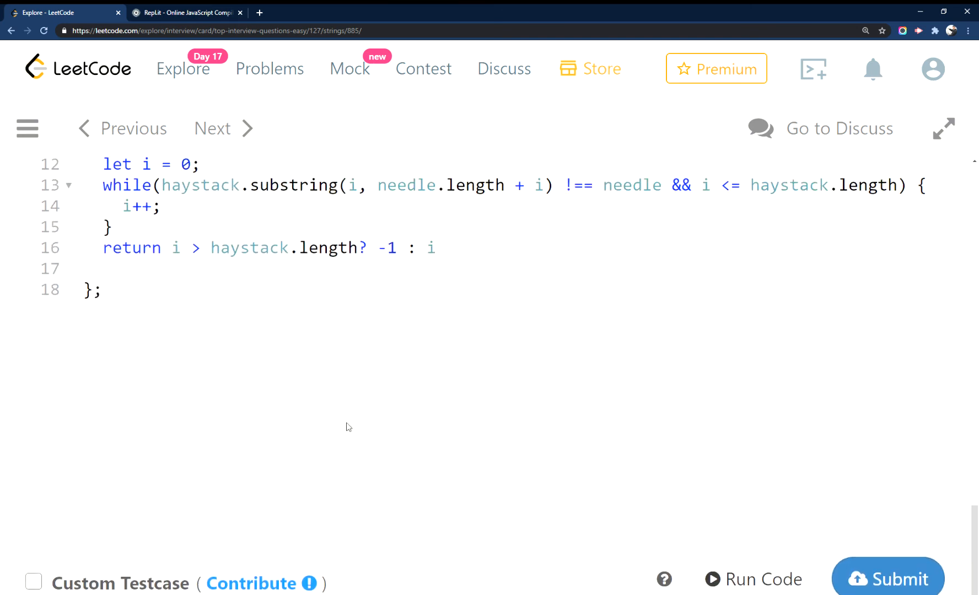
scroll("up", 3)
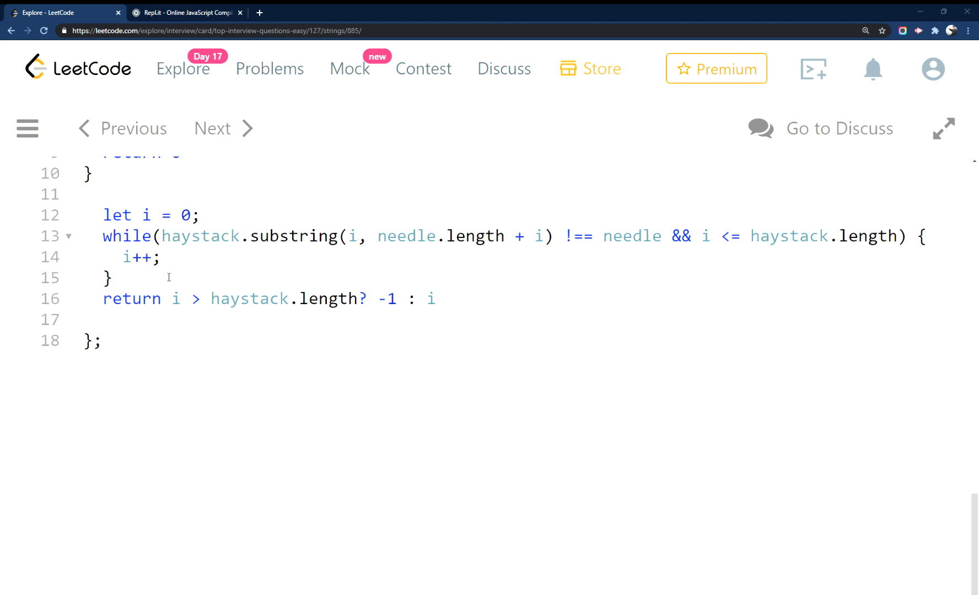
Add a console.log(i, needle.length + i, haystack.substring(...)) trace in the loop and run it.
type("// console.log(i, needle.length + i, haystack.substring(i, needle.length + i))")
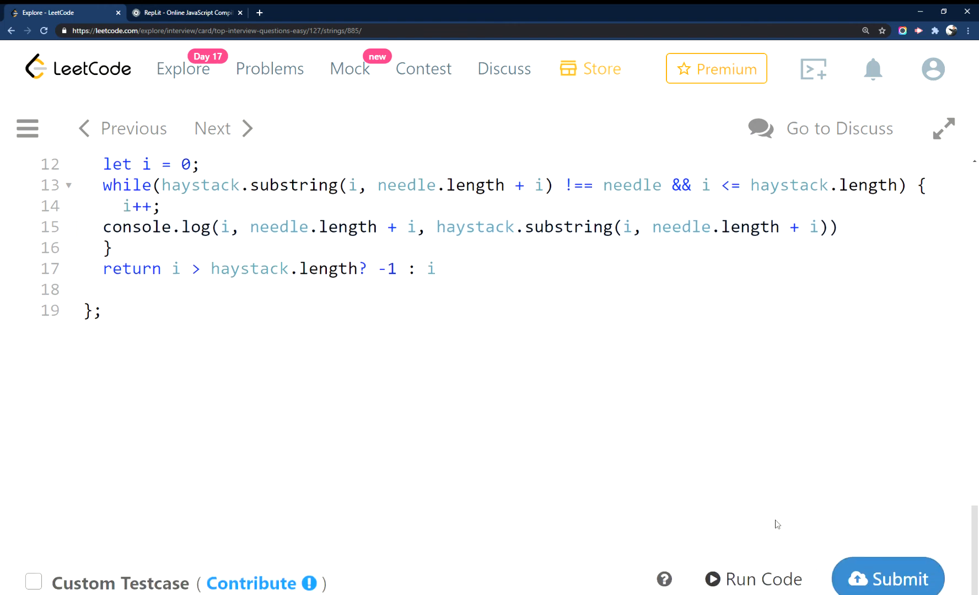
left_click(888, 577)
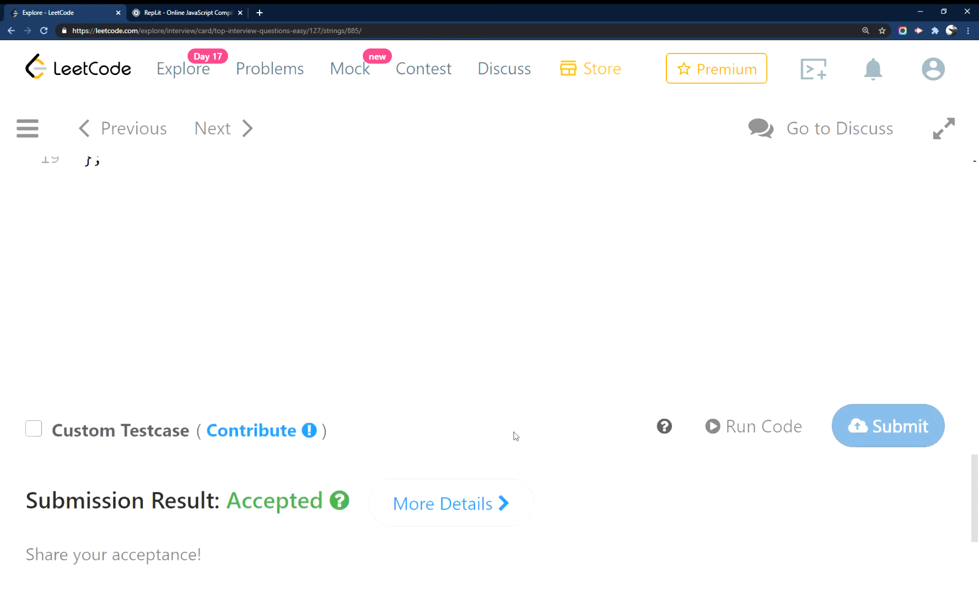
scroll("down", 3)
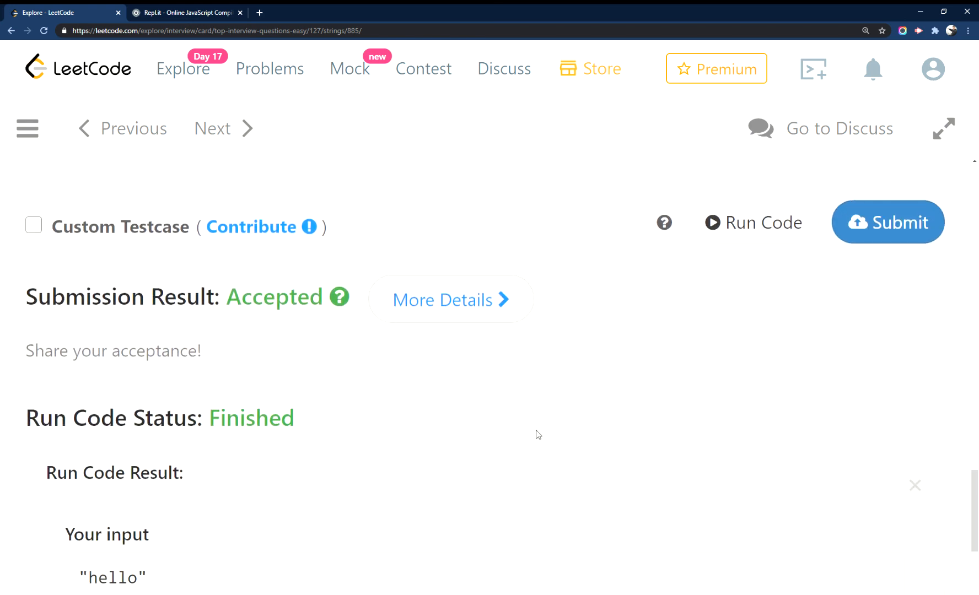
scroll("down", 3)
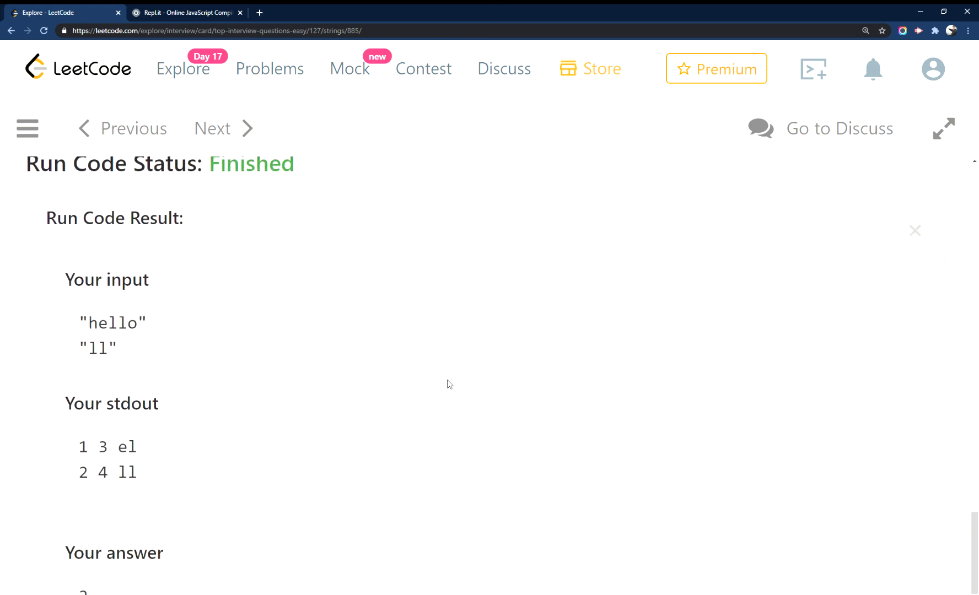
mouse_move(140, 440)
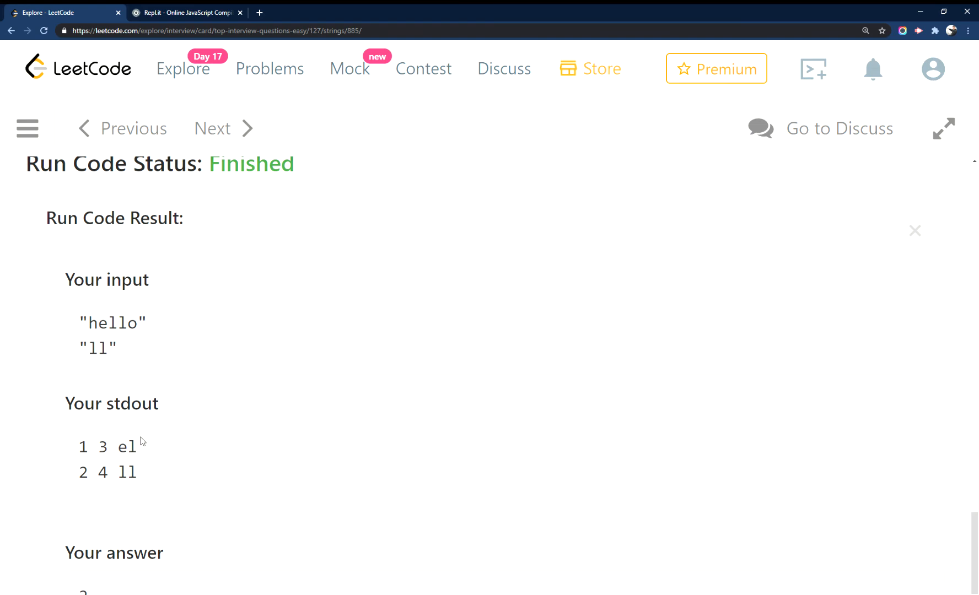
left_click(915, 231)
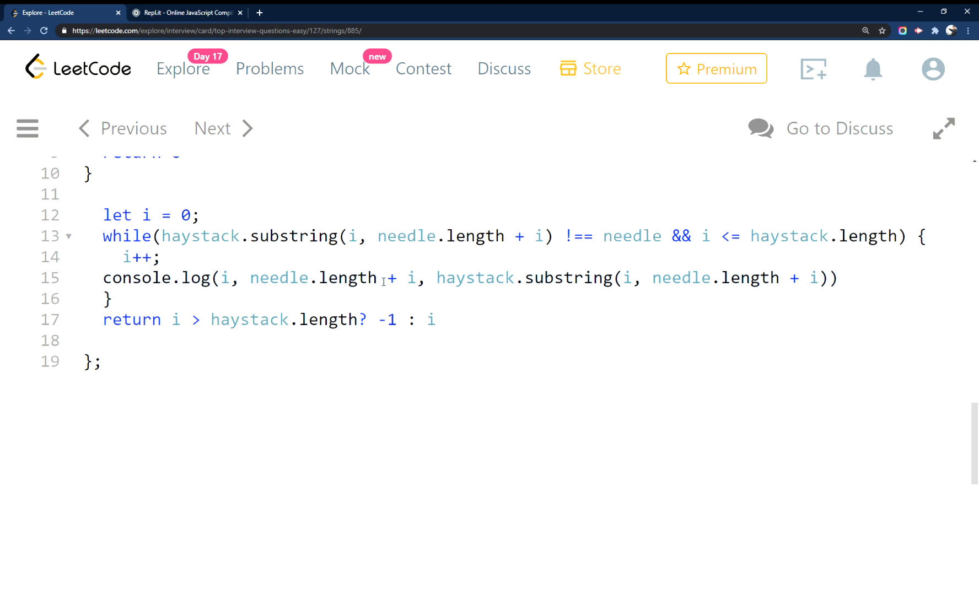
mouse_move(427, 306)
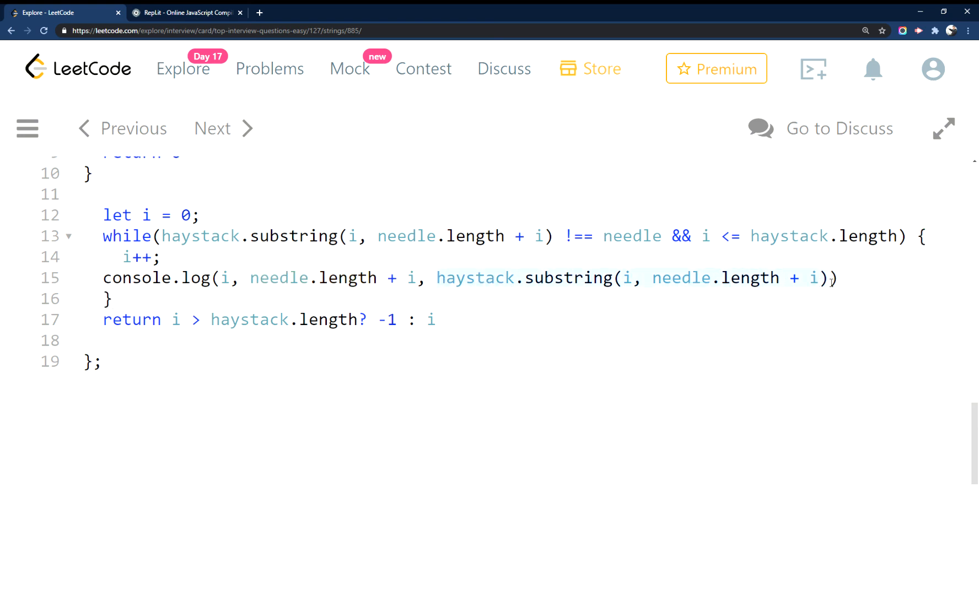
Rerun the code on hello/ll to show stdout lines '1 3 el' and '2 4 ll'.
scroll("up", 3)
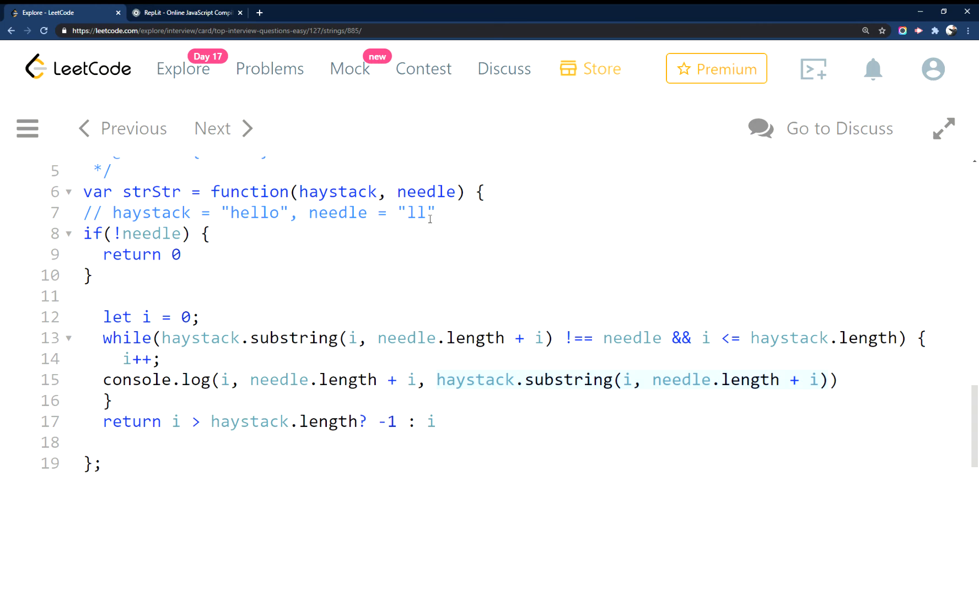
scroll("down", 3)
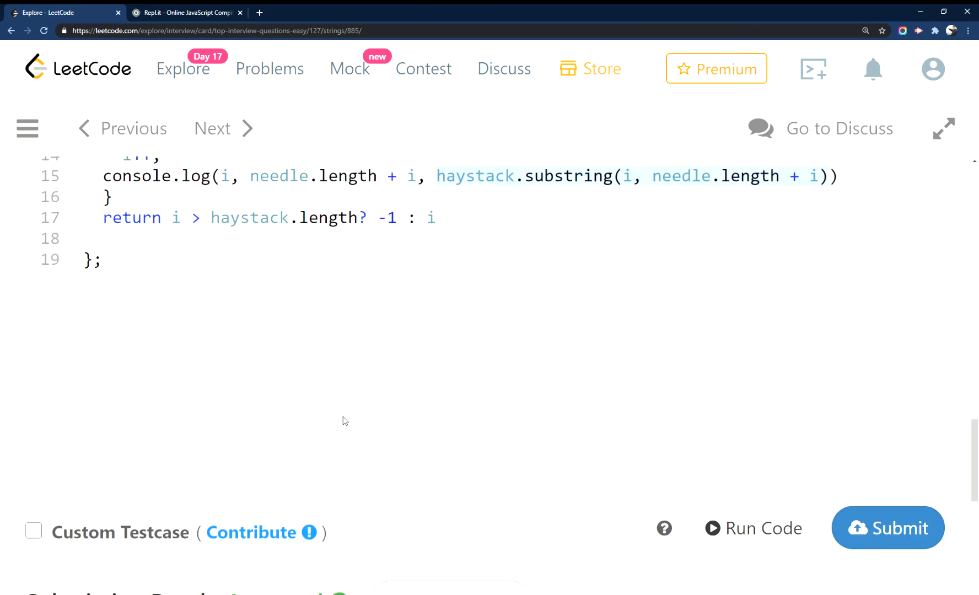
left_click(761, 527)
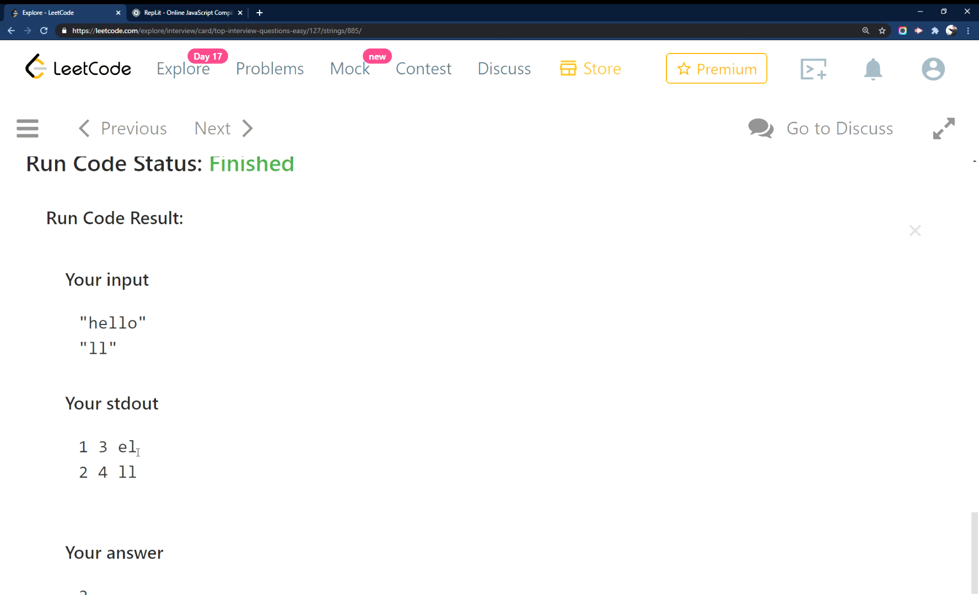
Return to the top of the strStr code with its console.log line.
double_click(122, 473)
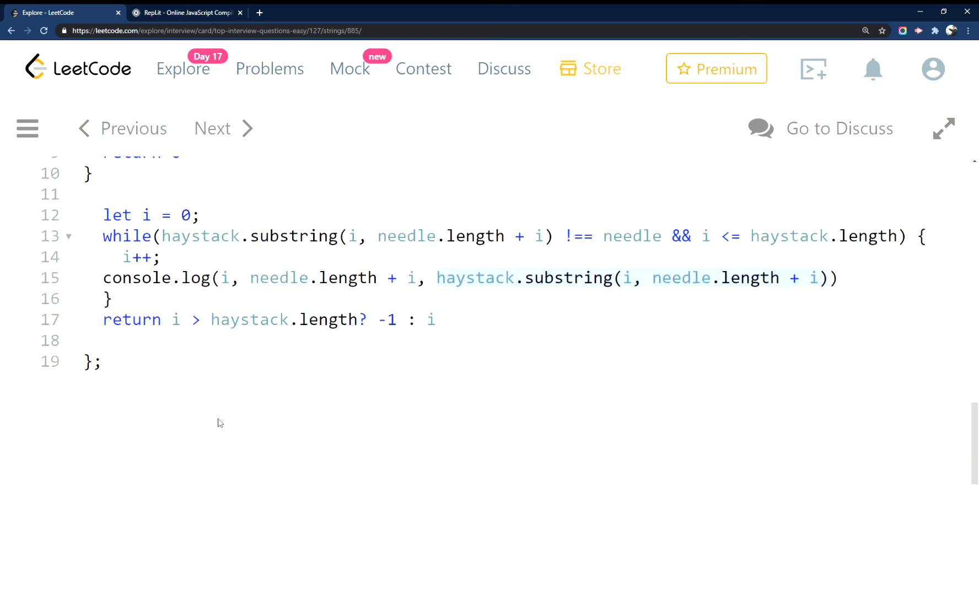
mouse_move(176, 316)
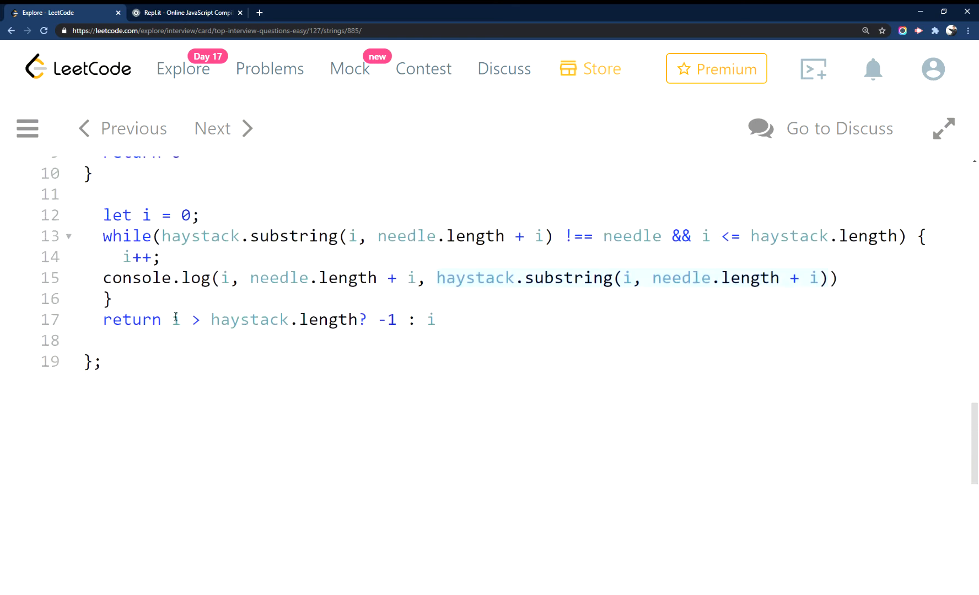
scroll("up", 3)
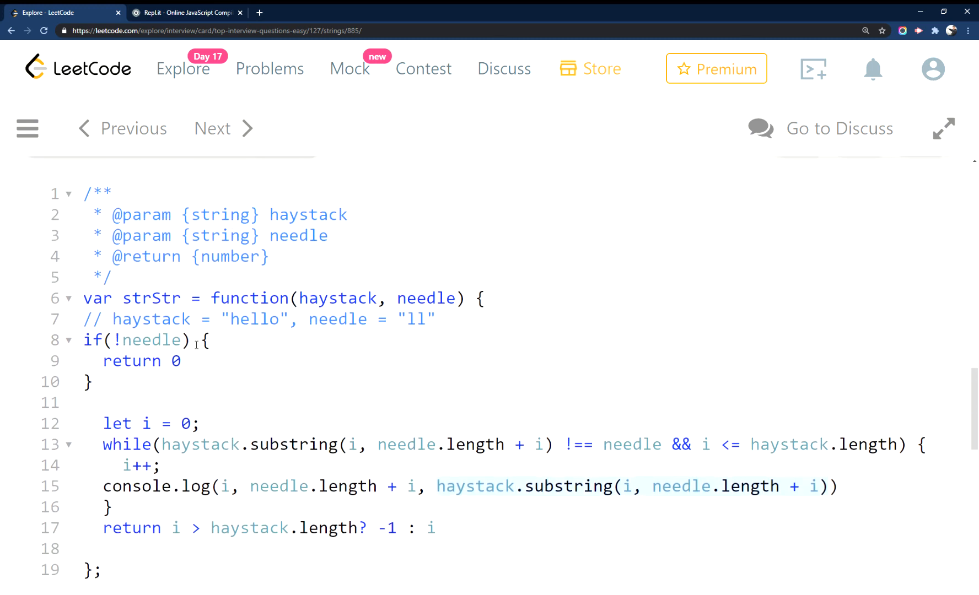